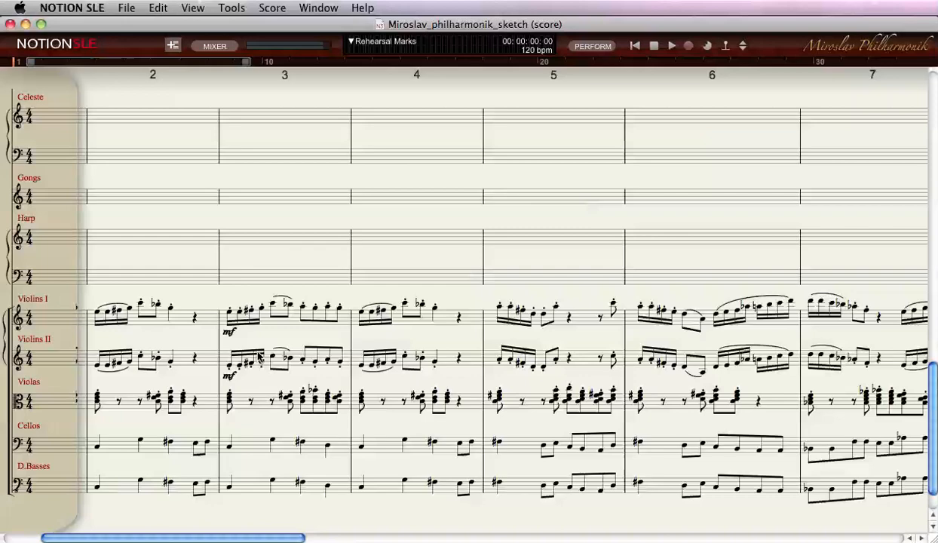
# Scroll back to measure 1 and down to the Violins I–D.Basses staves.
pyautogui.hscroll(-3)
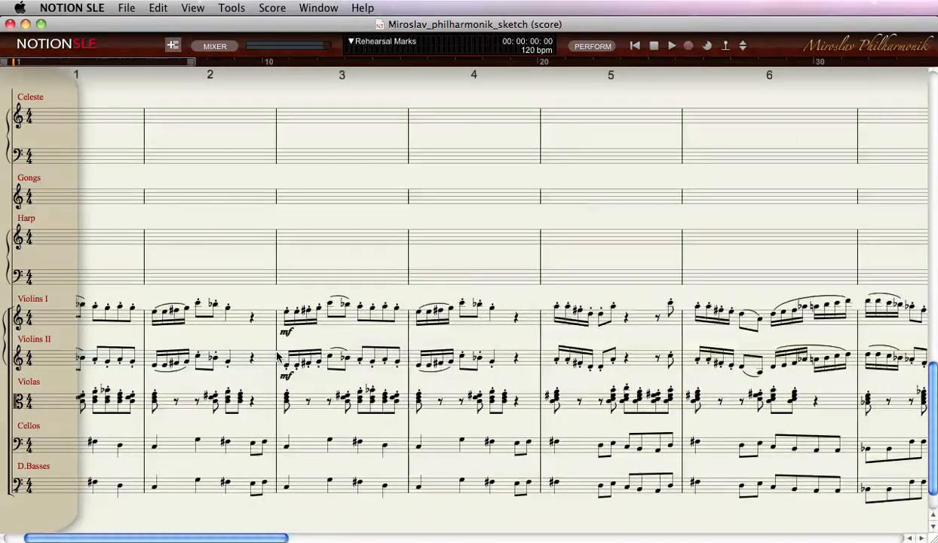
pyautogui.hscroll(-3)
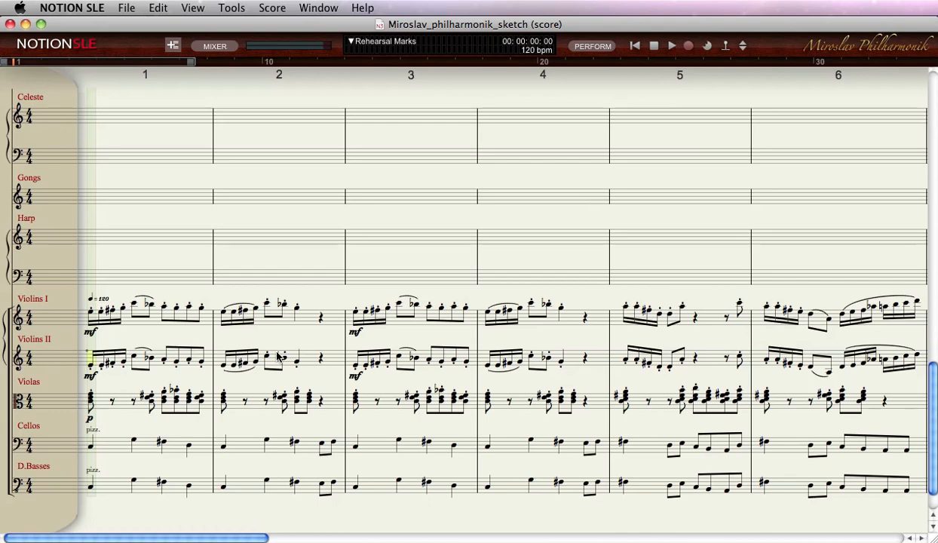
pyautogui.moveTo(272, 349)
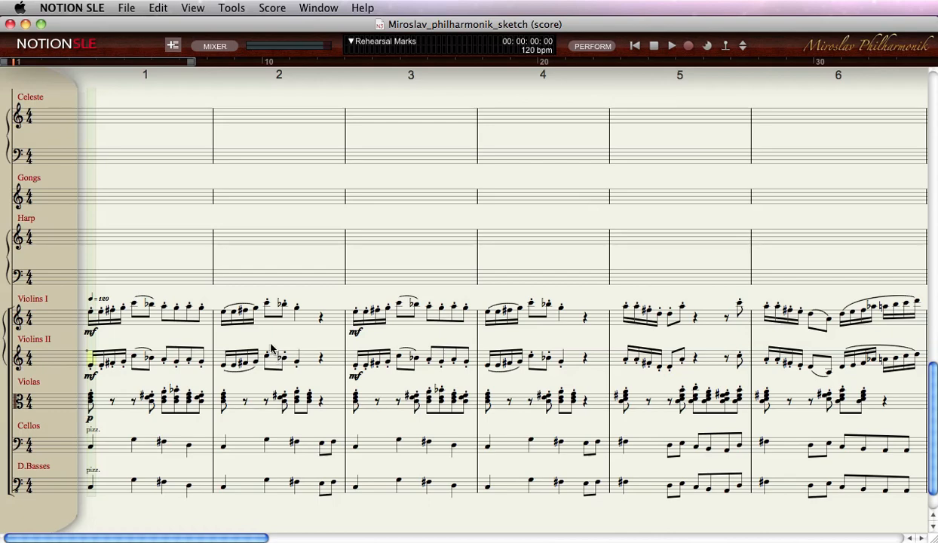
pyautogui.scroll(-3)
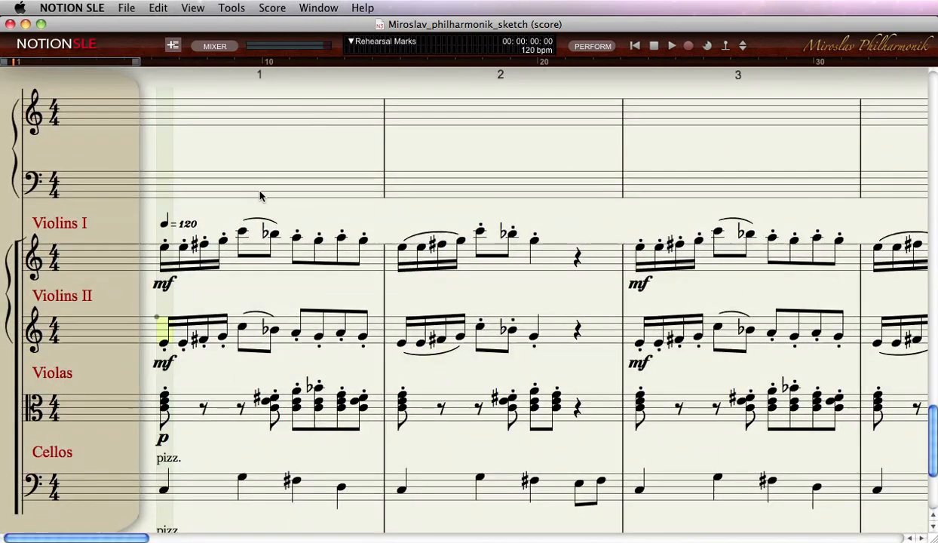
pyautogui.scroll(-3)
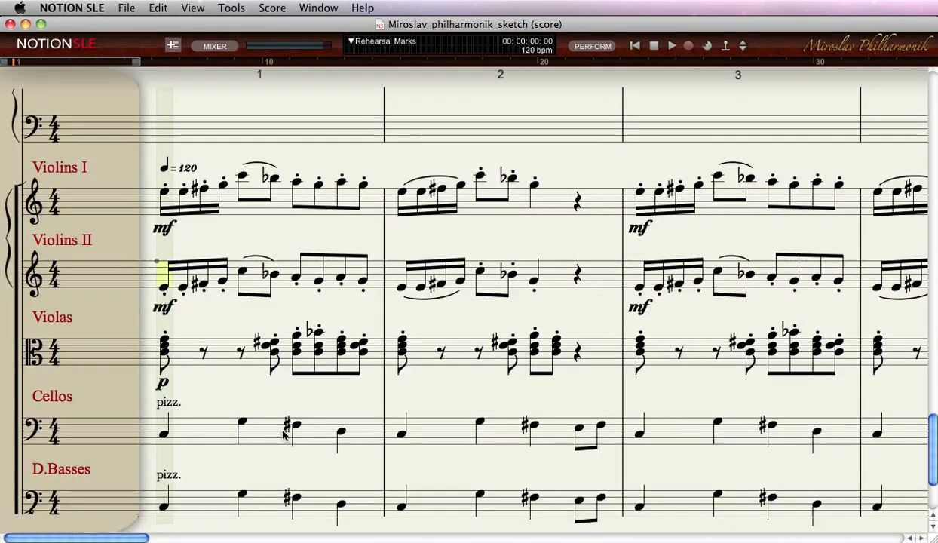
pyautogui.moveTo(264, 483)
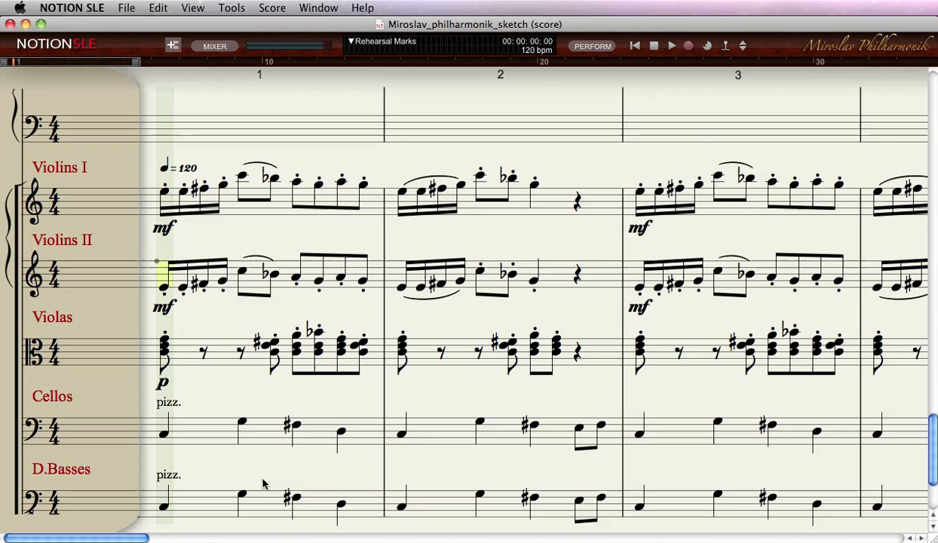
pyautogui.moveTo(172, 190)
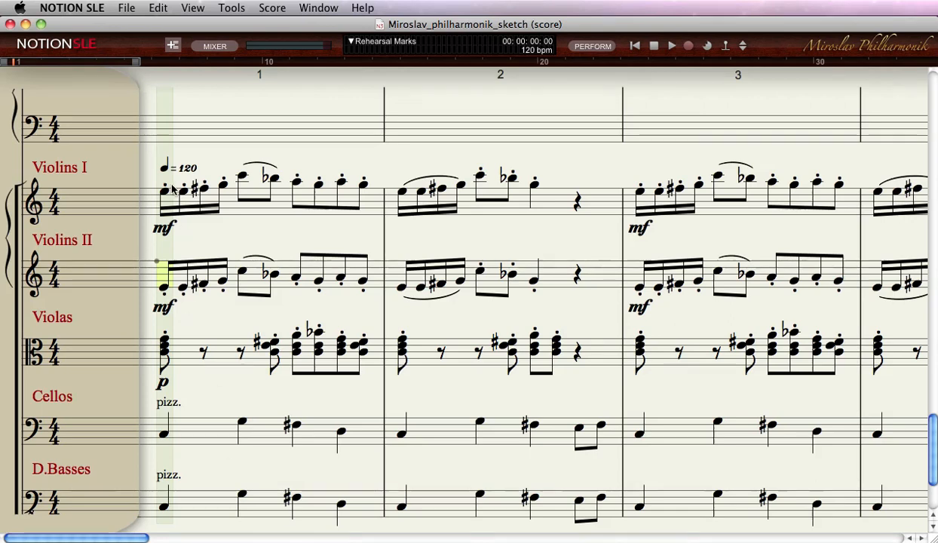
pyautogui.moveTo(166, 410)
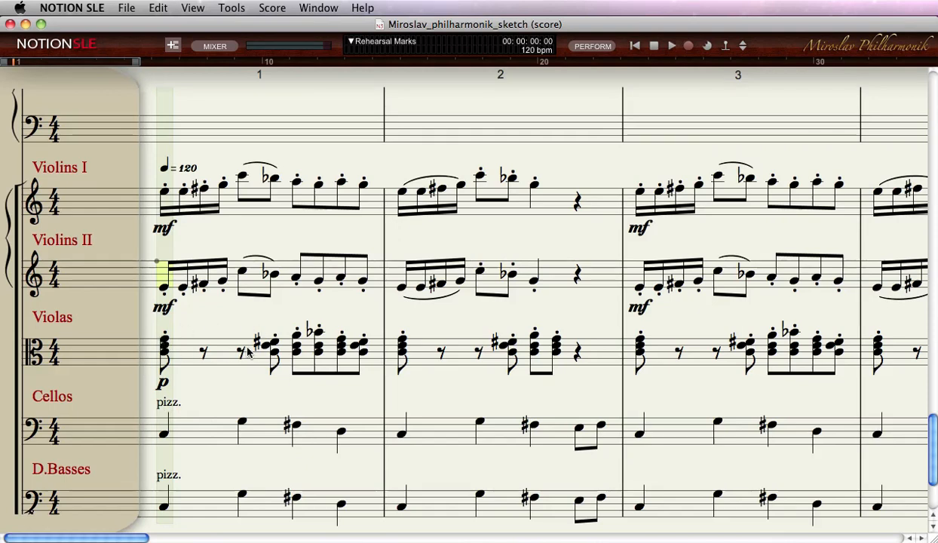
pyautogui.click(269, 193)
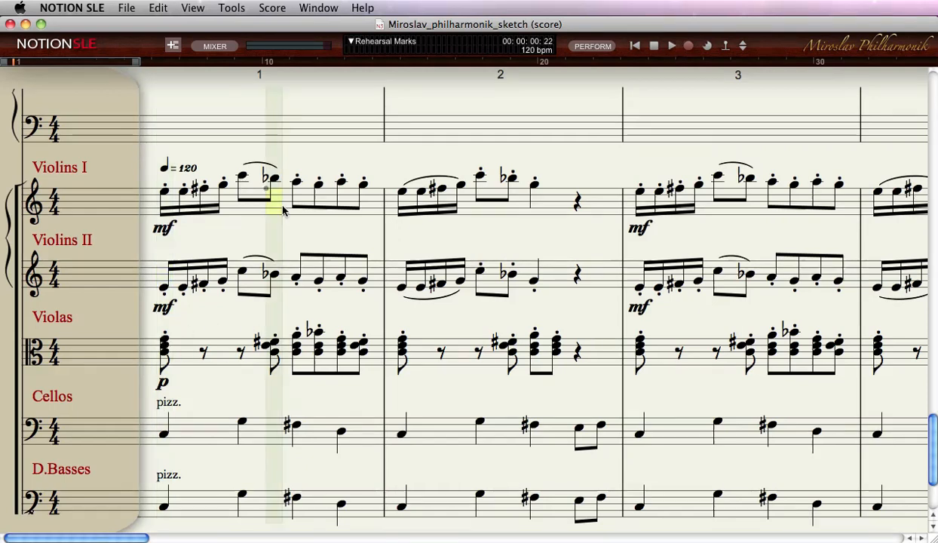
pyautogui.click(264, 196)
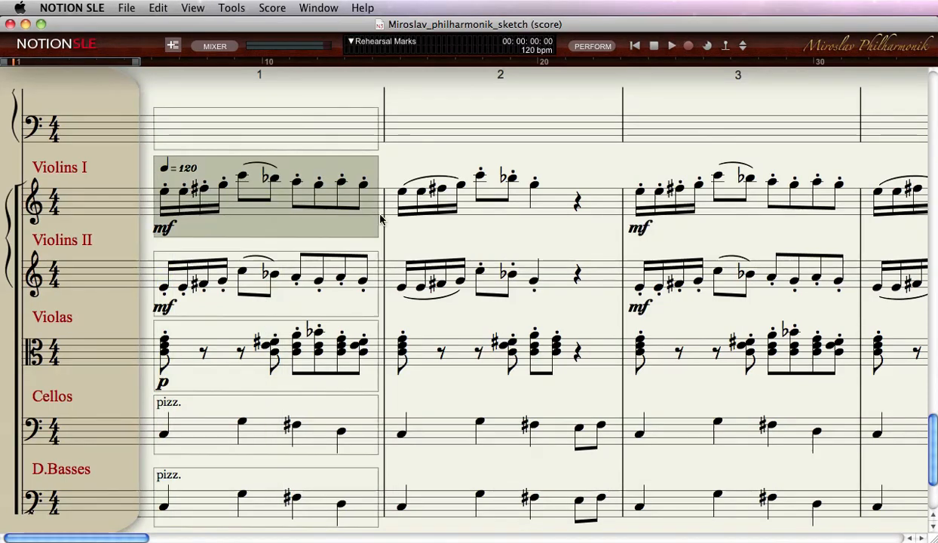
pyautogui.click(670, 45)
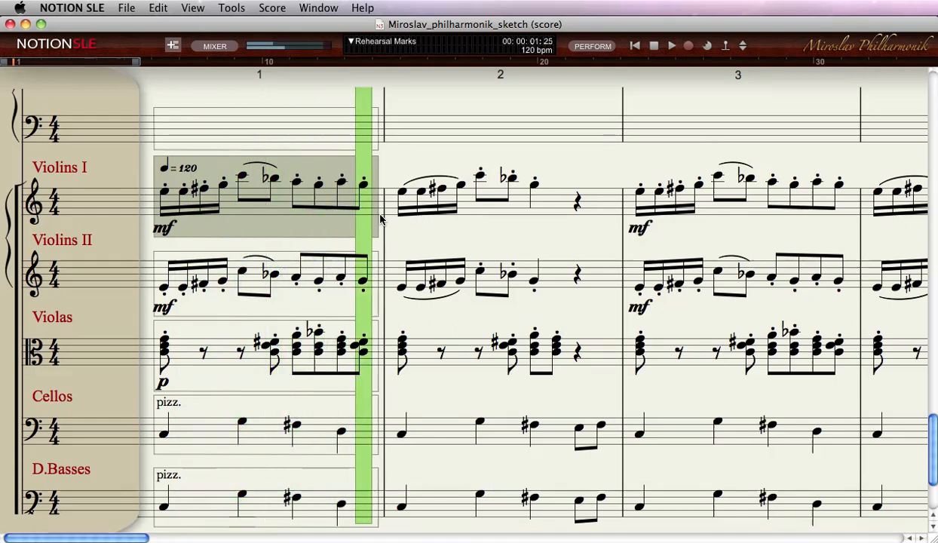
pyautogui.click(653, 45)
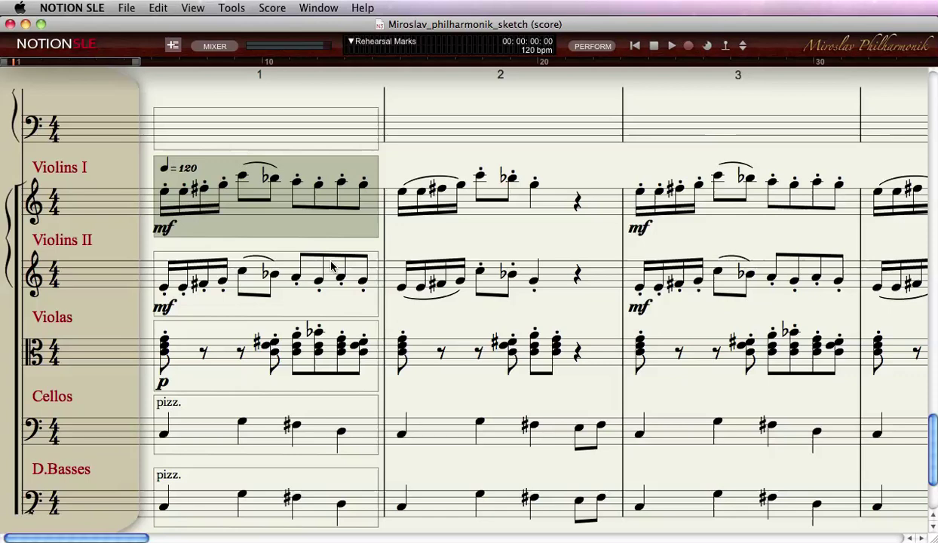
pyautogui.moveTo(234, 285)
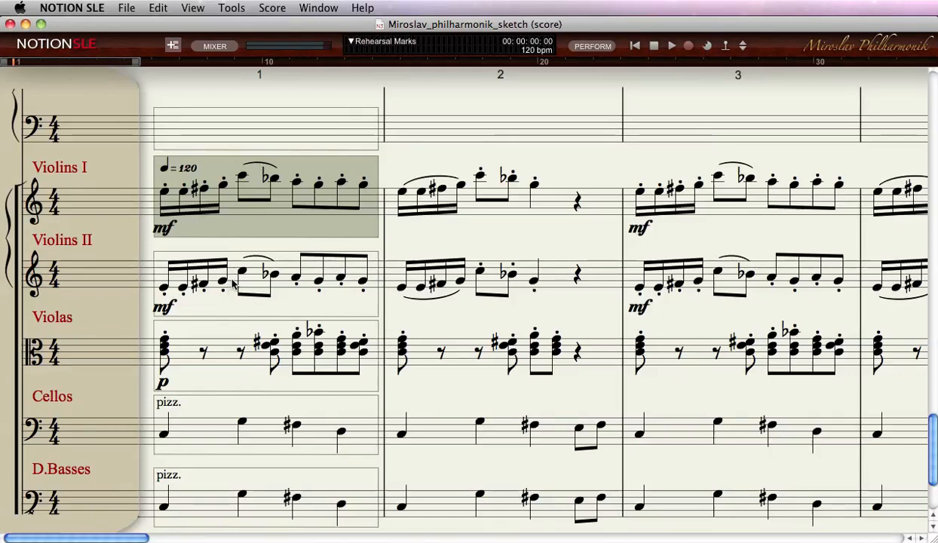
pyautogui.click(264, 355)
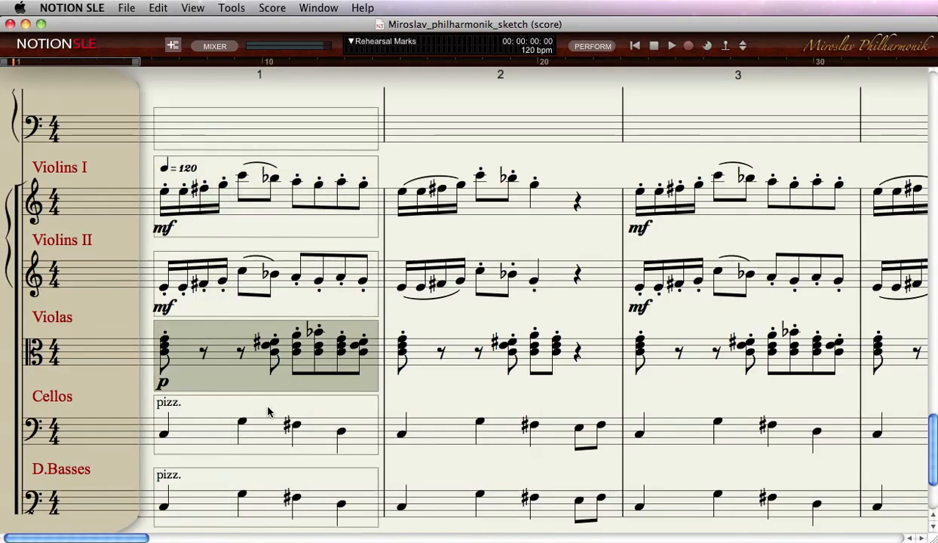
pyautogui.click(669, 45)
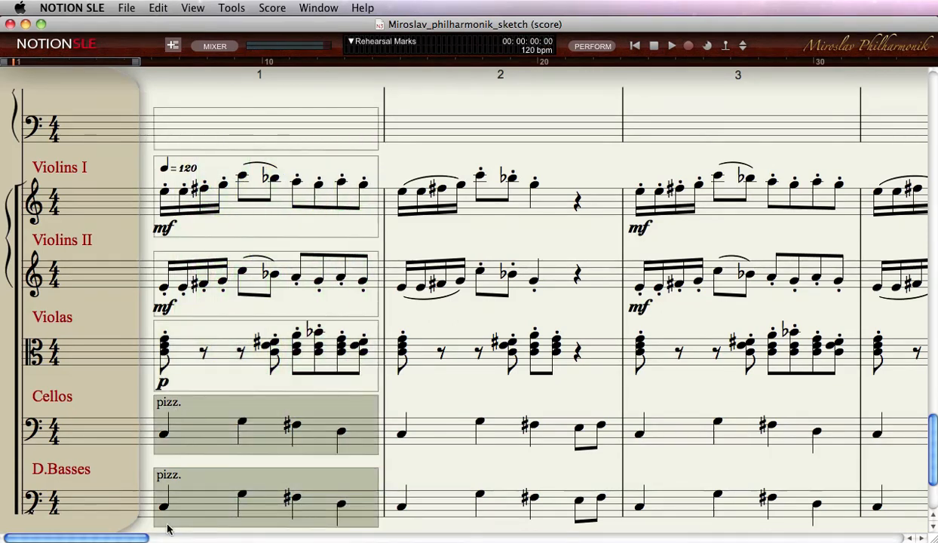
pyautogui.moveTo(179, 484)
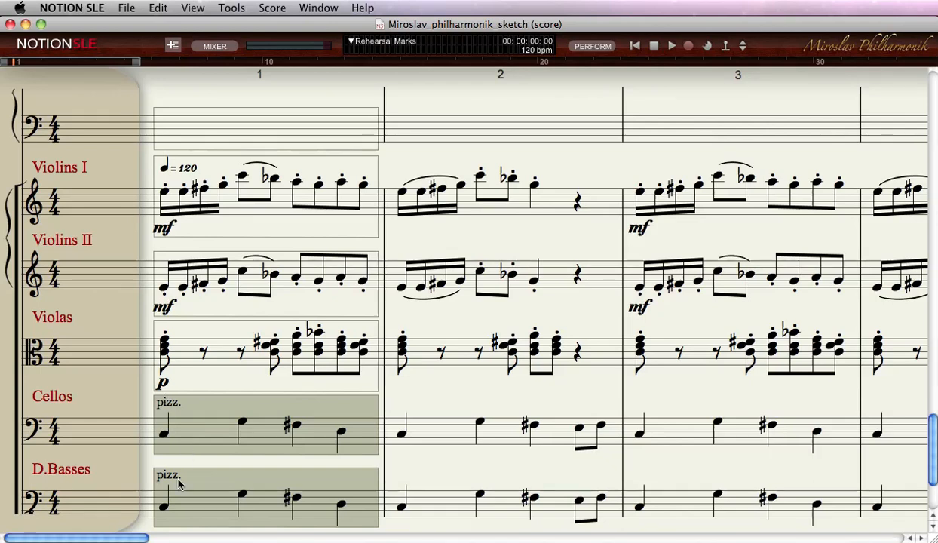
pyautogui.click(670, 45)
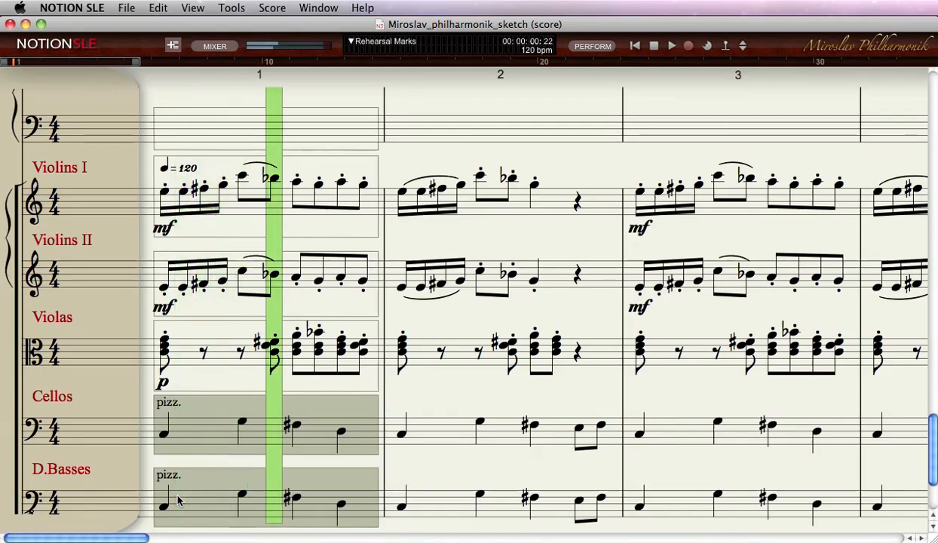
pyautogui.click(653, 45)
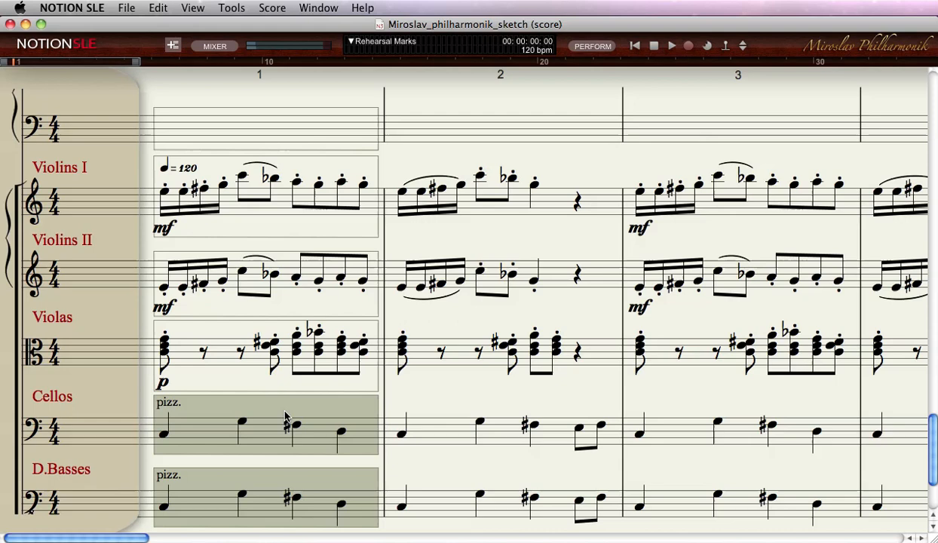
pyautogui.scroll(-3)
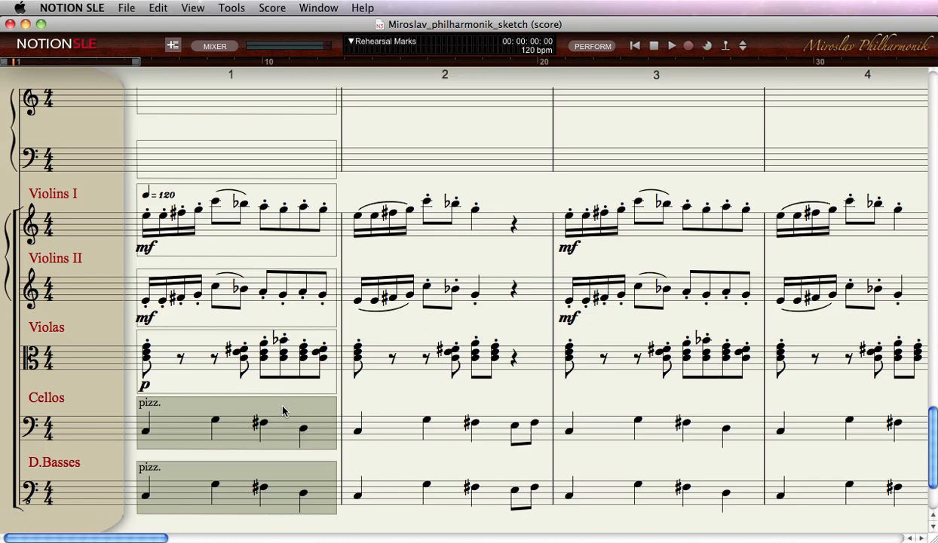
pyautogui.moveTo(287, 405)
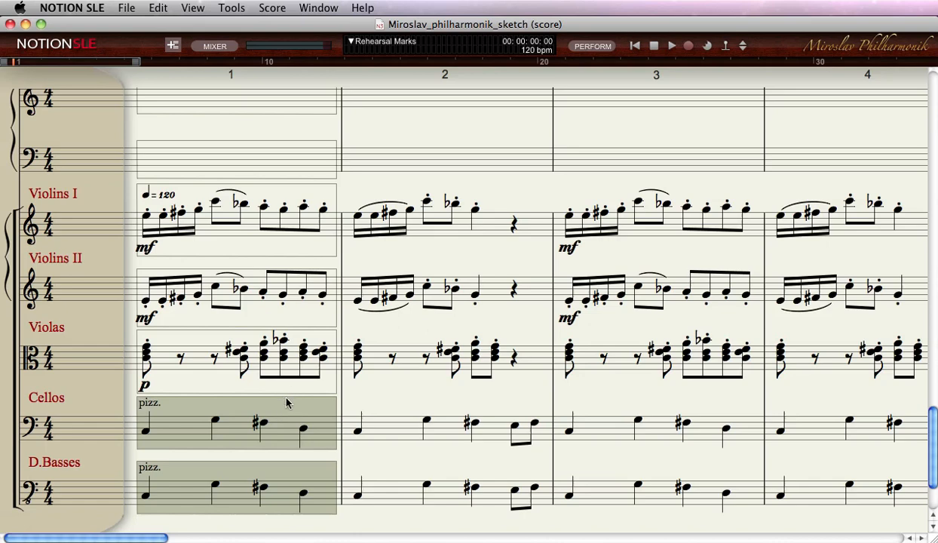
pyautogui.moveTo(305, 260)
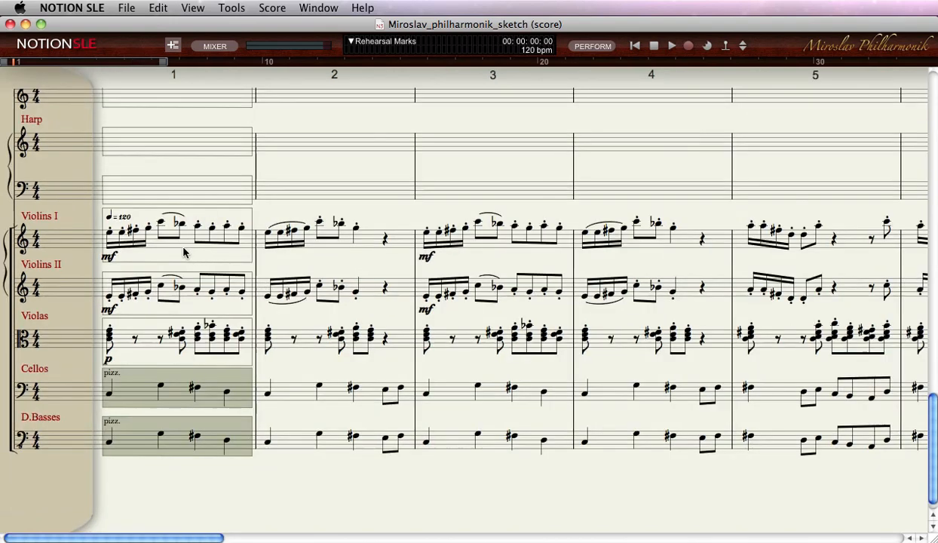
# Paste the copied Violin II phrase into Flute 1 measures 1–2.
pyautogui.click(354, 234)
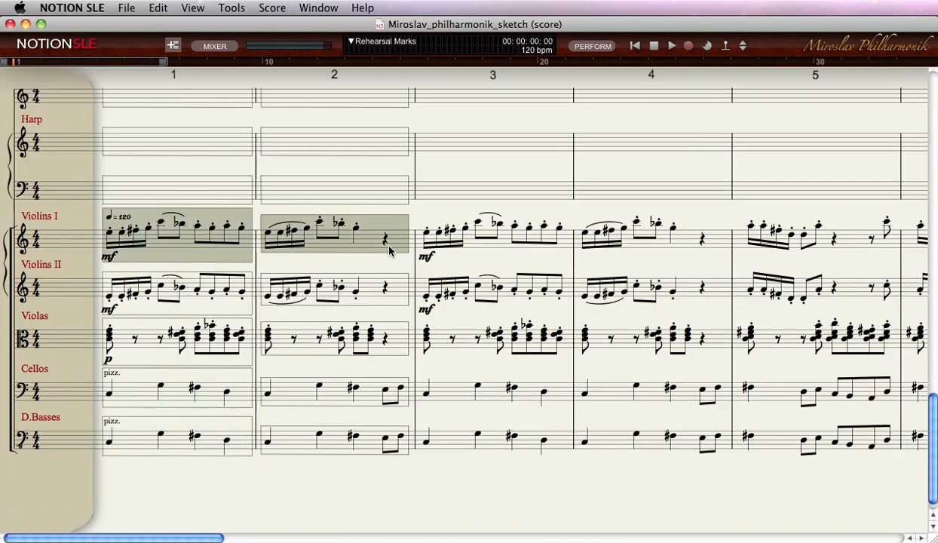
pyautogui.scroll(3)
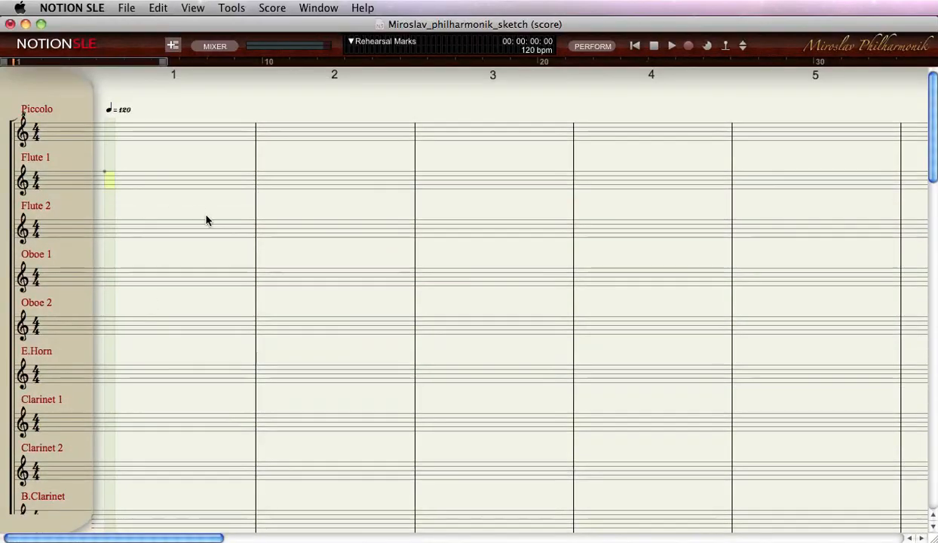
pyautogui.scroll(-3)
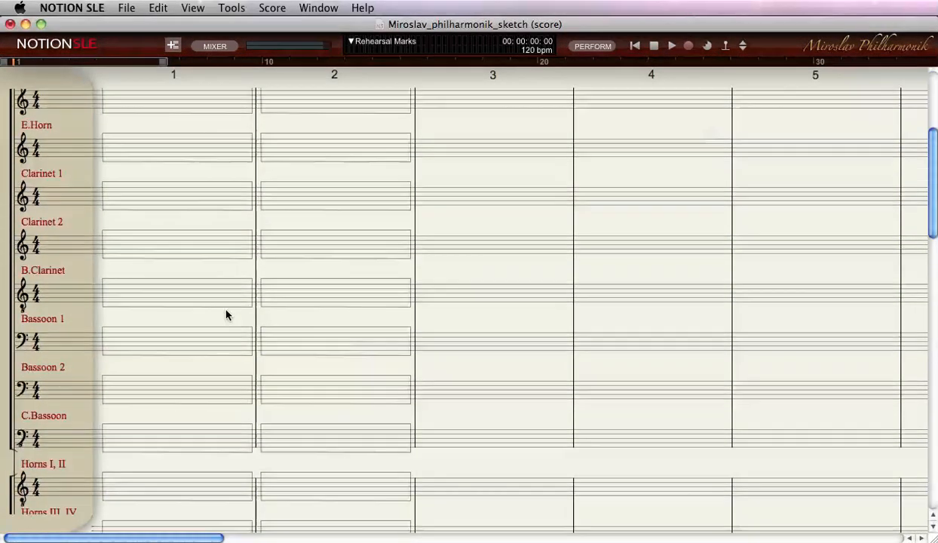
pyautogui.scroll(3)
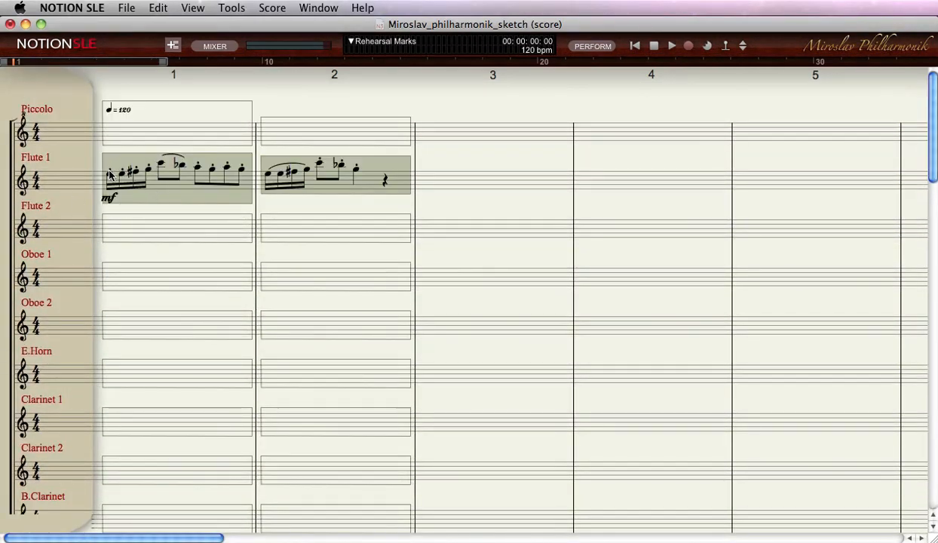
pyautogui.moveTo(124, 218)
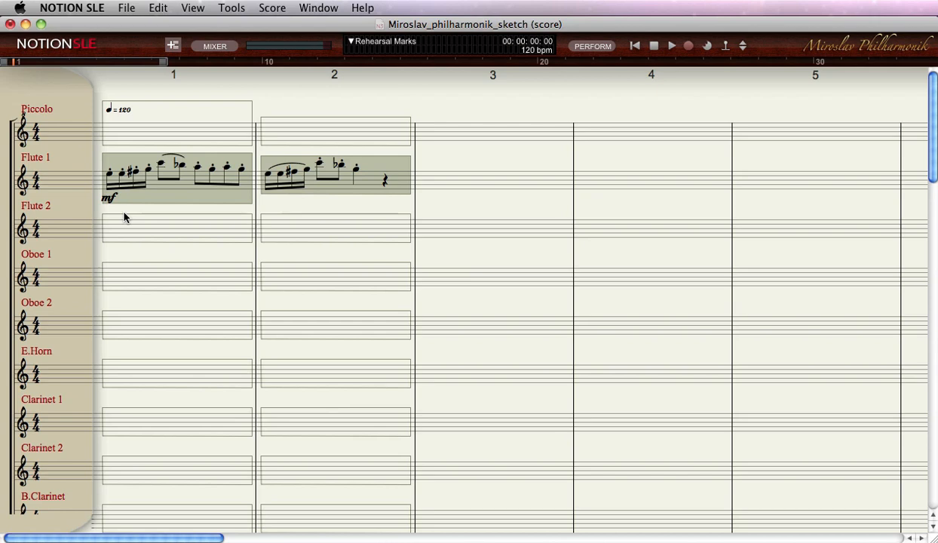
pyautogui.moveTo(136, 202)
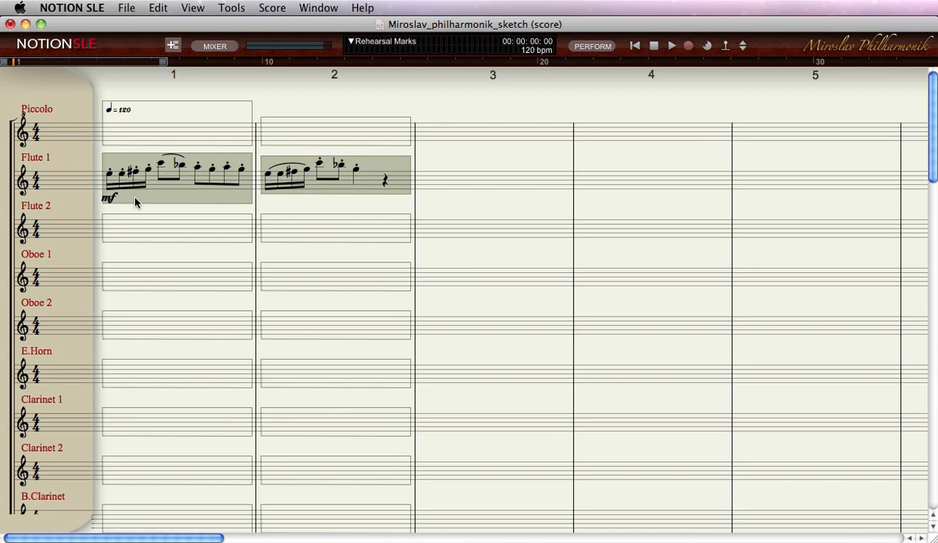
# Audition the new flute passage, stop playback, and return to the strings.
pyautogui.click(671, 46)
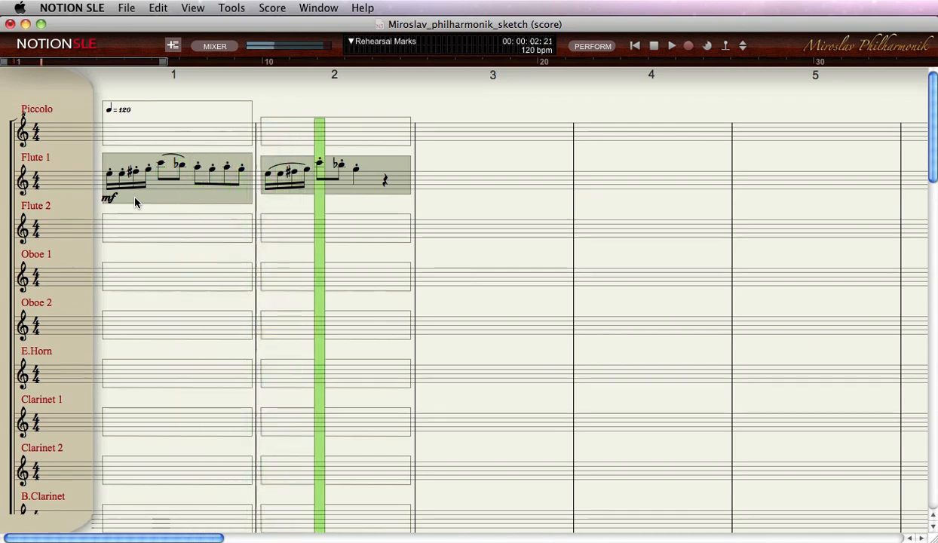
pyautogui.click(653, 46)
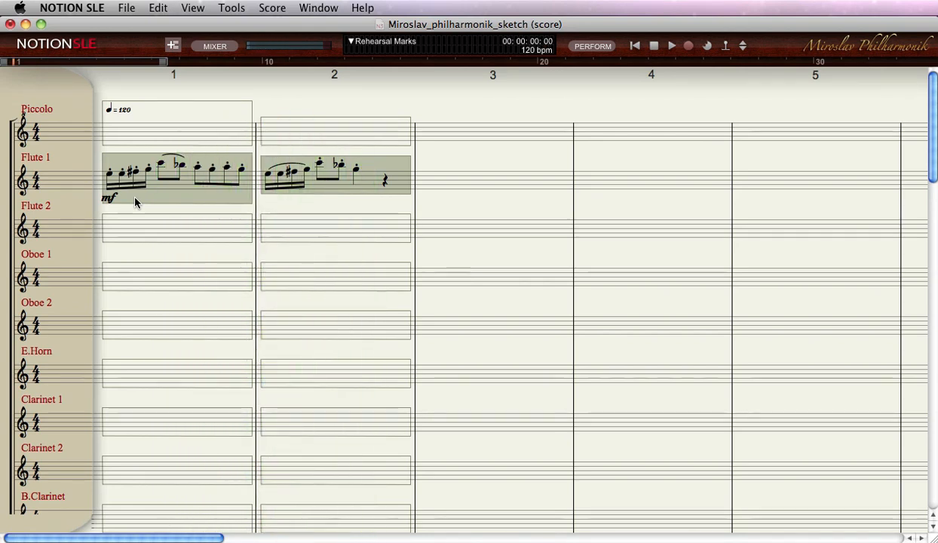
pyautogui.moveTo(151, 225)
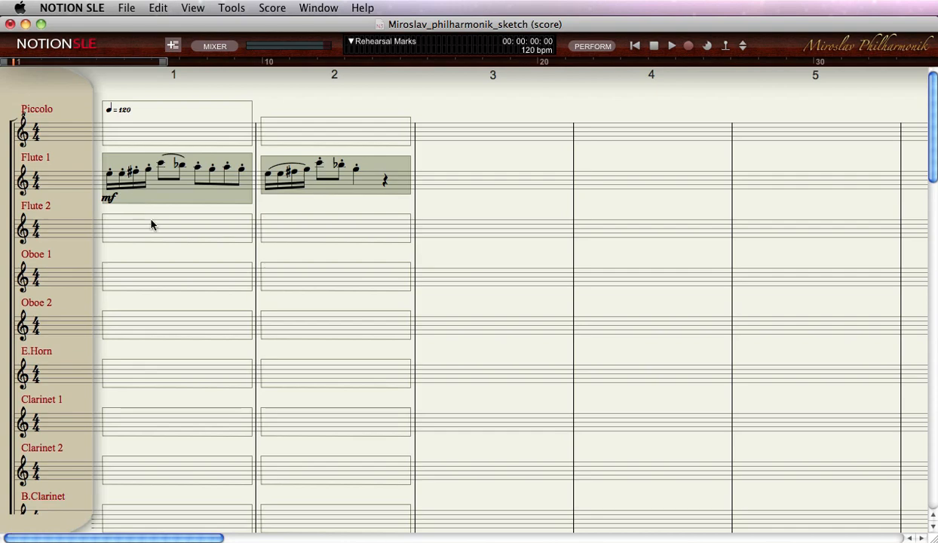
pyautogui.scroll(-3)
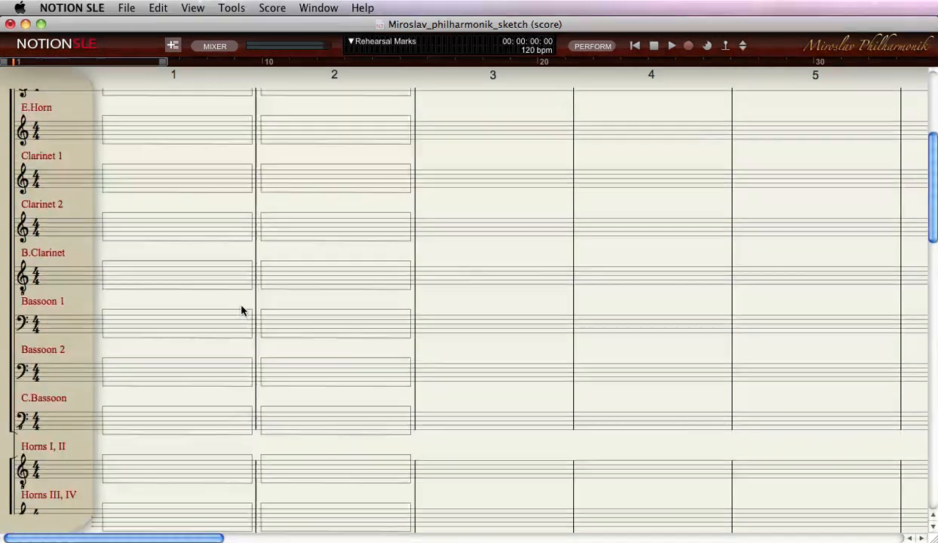
pyautogui.scroll(-3)
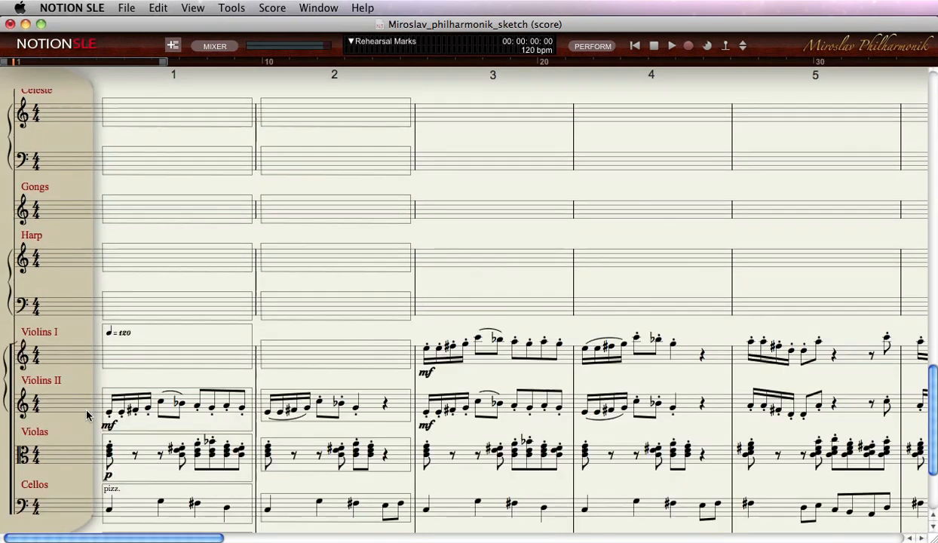
# Copy Violin II measures 3–4 into Oboe 1 and Clarinet 1 at measure 3, then audition it.
pyautogui.click(495, 350)
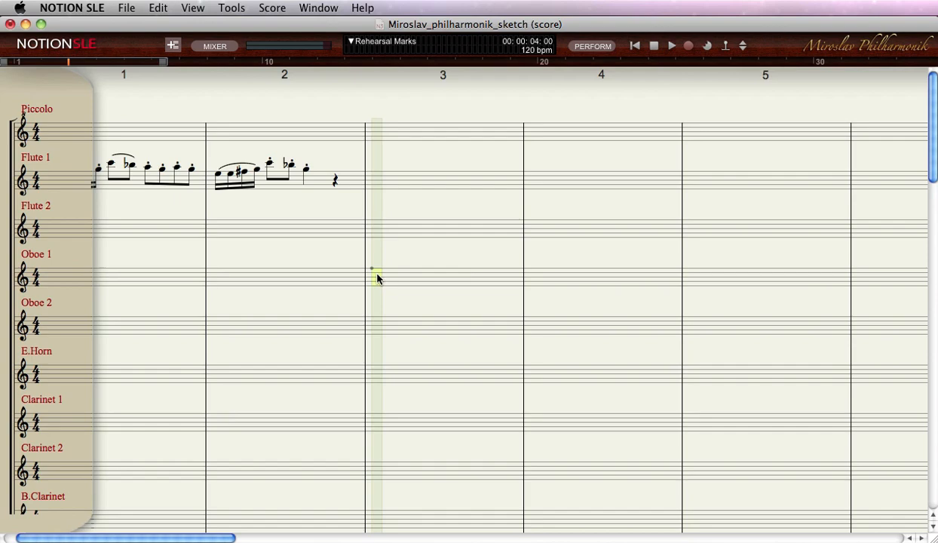
pyautogui.scroll(-3)
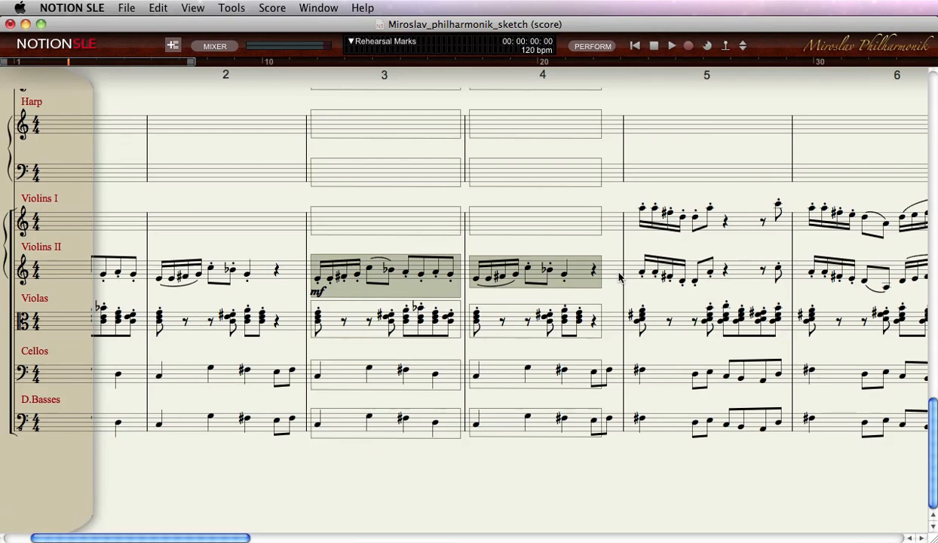
pyautogui.scroll(3)
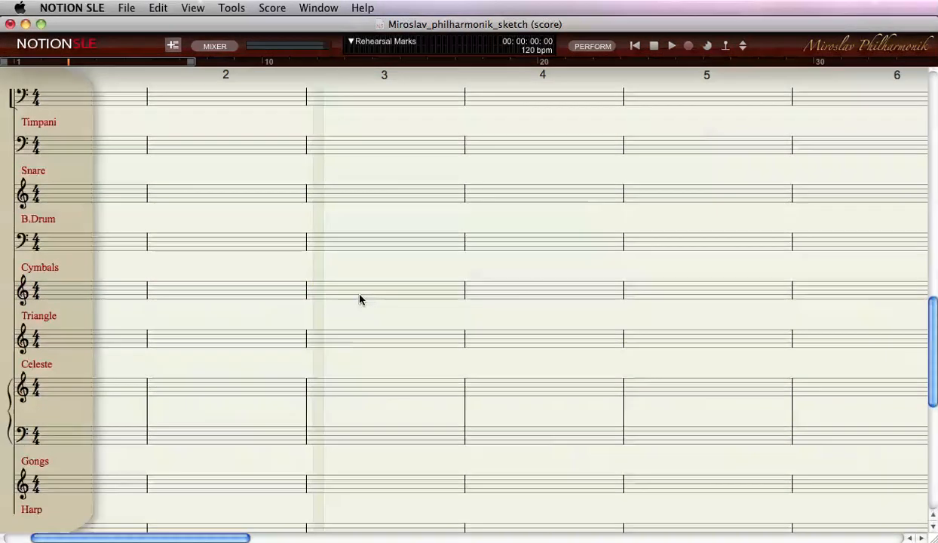
pyautogui.scroll(3)
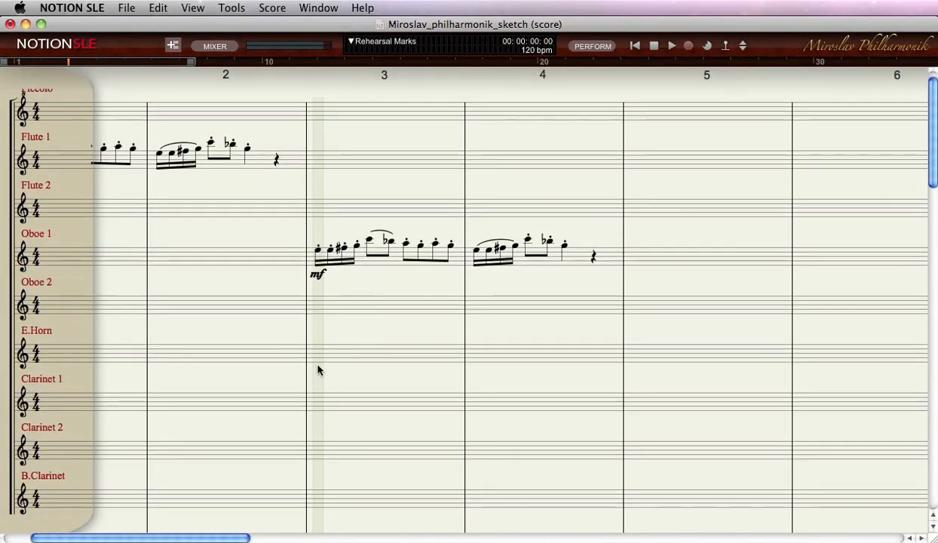
pyautogui.click(316, 396)
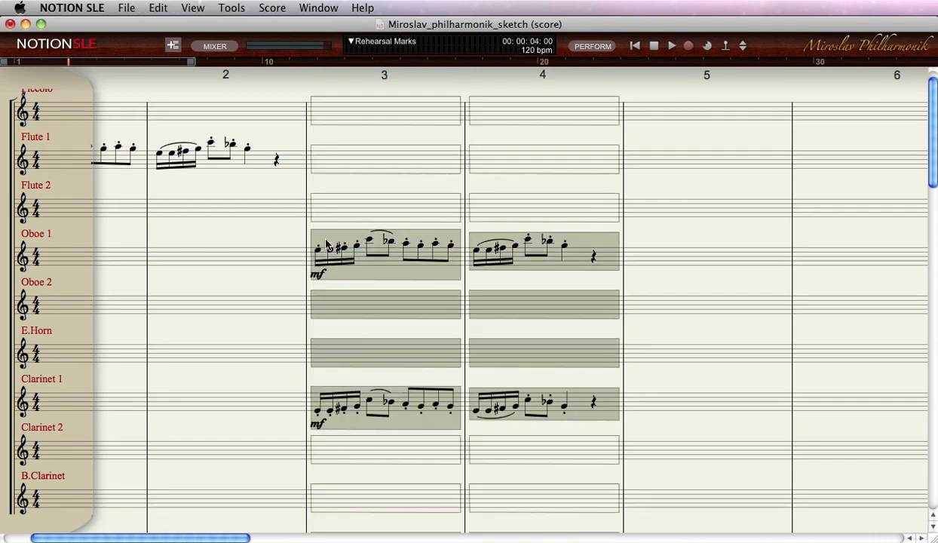
pyautogui.click(669, 45)
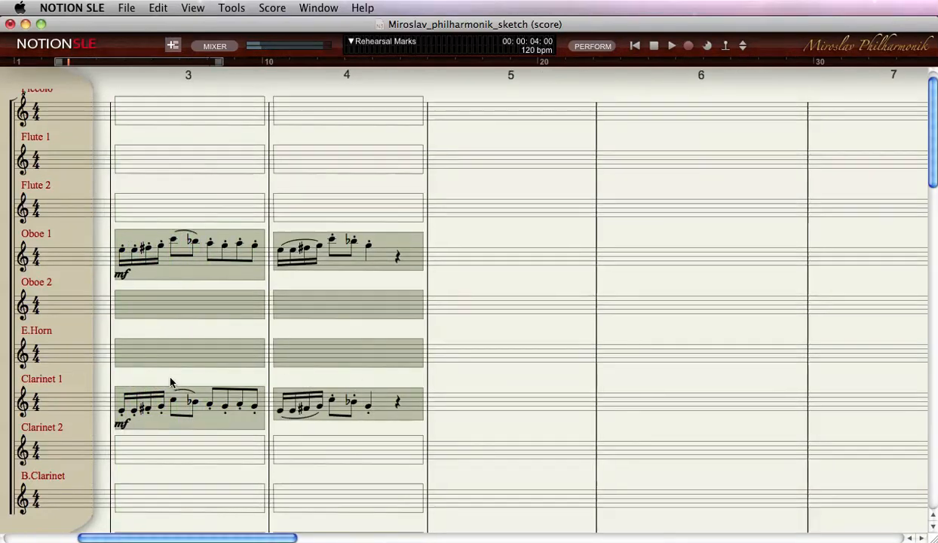
pyautogui.hscroll(-3)
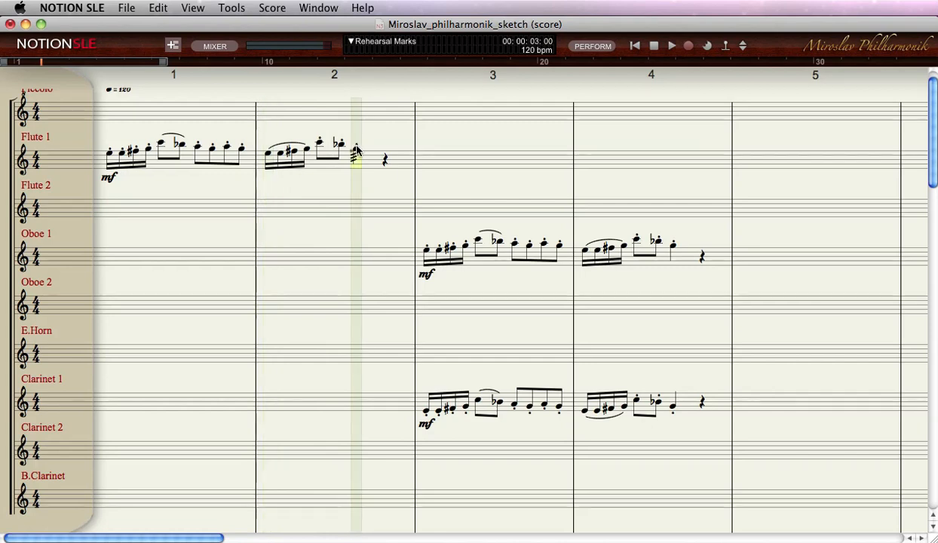
pyautogui.click(356, 154)
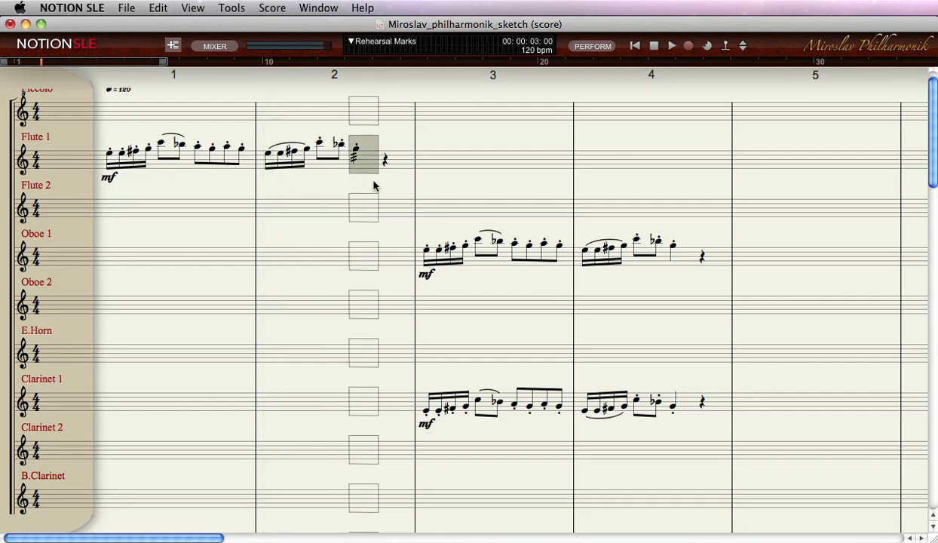
pyautogui.click(354, 154)
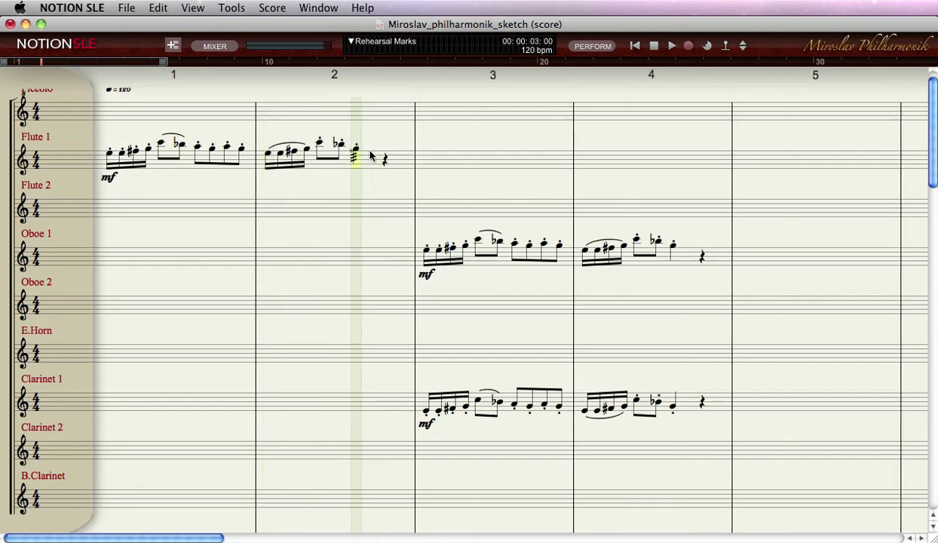
pyautogui.click(355, 154)
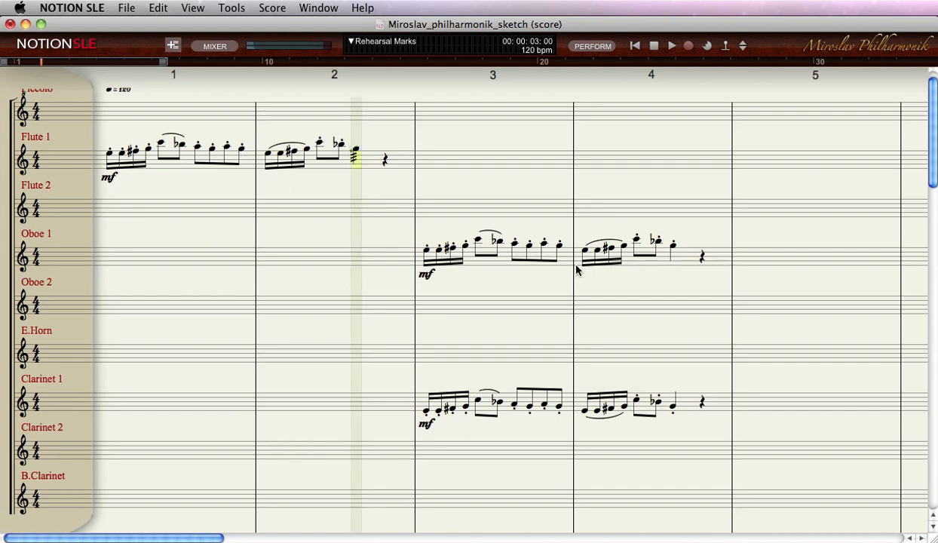
pyautogui.scroll(-3)
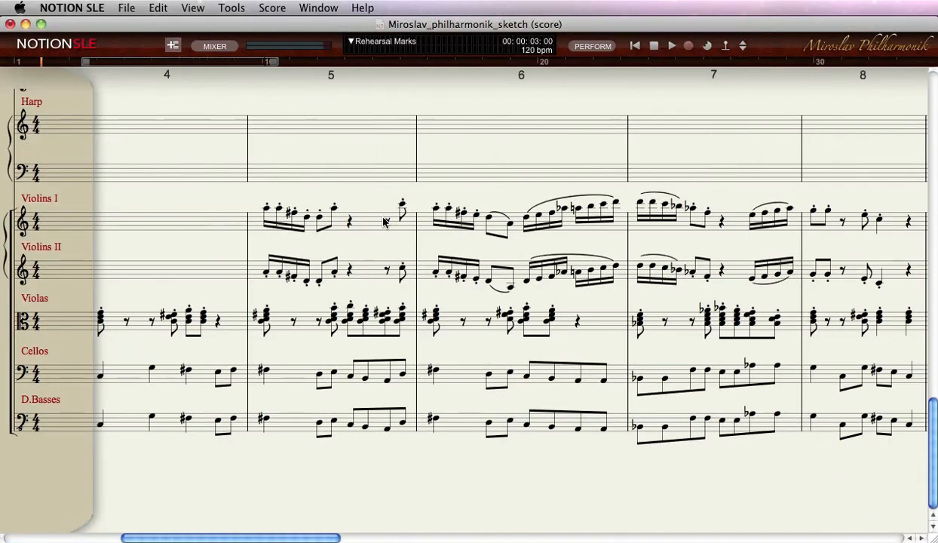
# Select and copy the Violins I melody starting at measure 5.
pyautogui.click(335, 219)
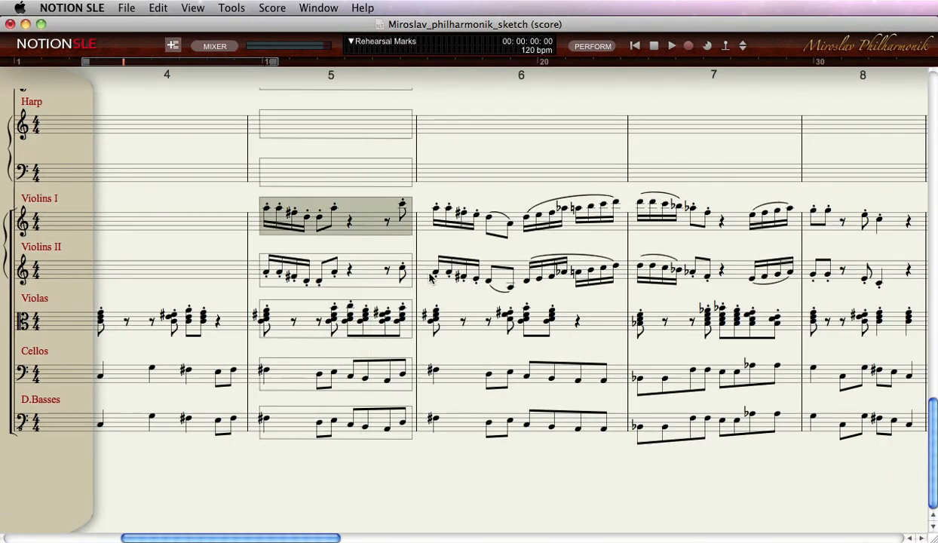
pyautogui.scroll(3)
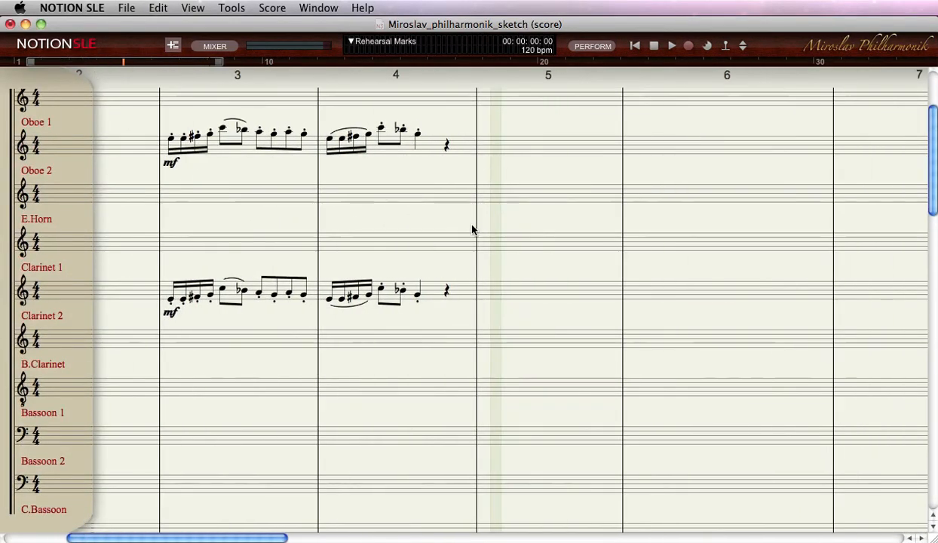
pyautogui.scroll(-3)
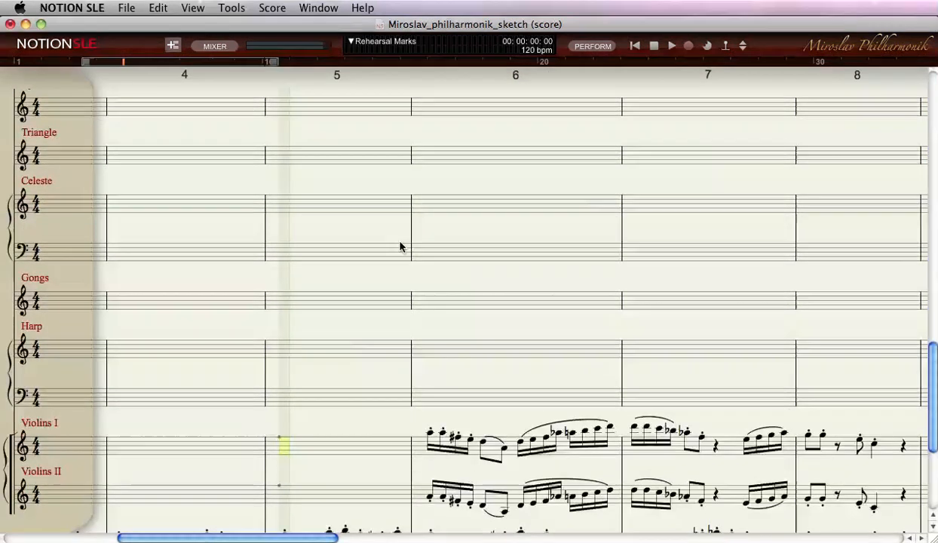
pyautogui.scroll(-3)
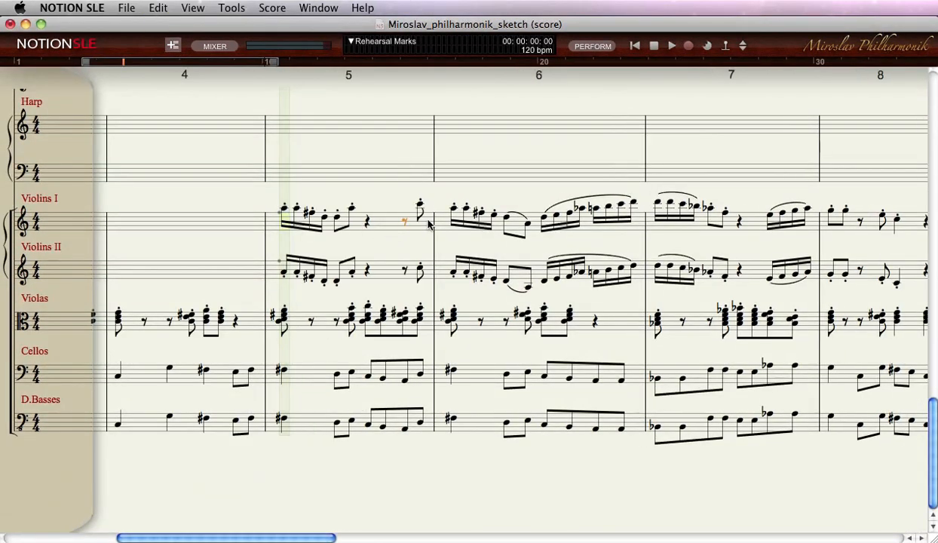
pyautogui.hscroll(3)
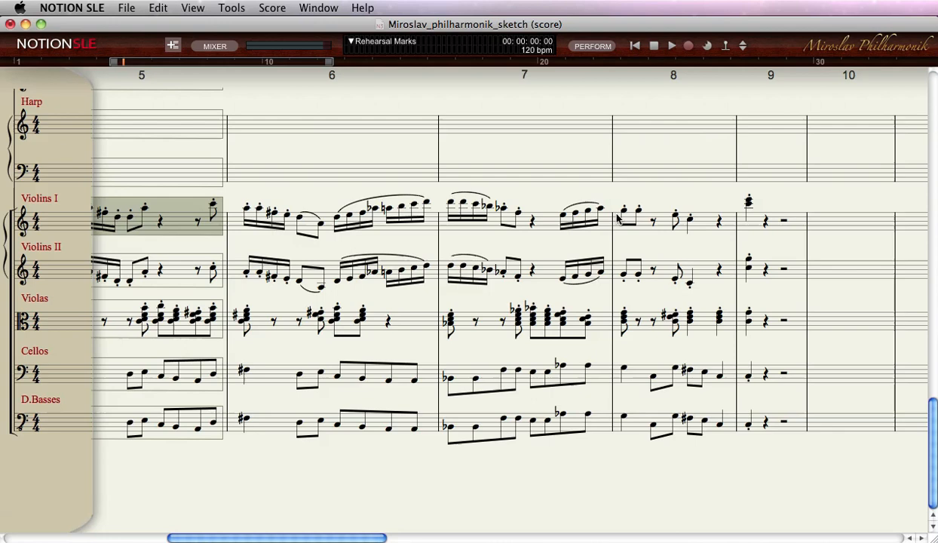
pyautogui.moveTo(434, 228)
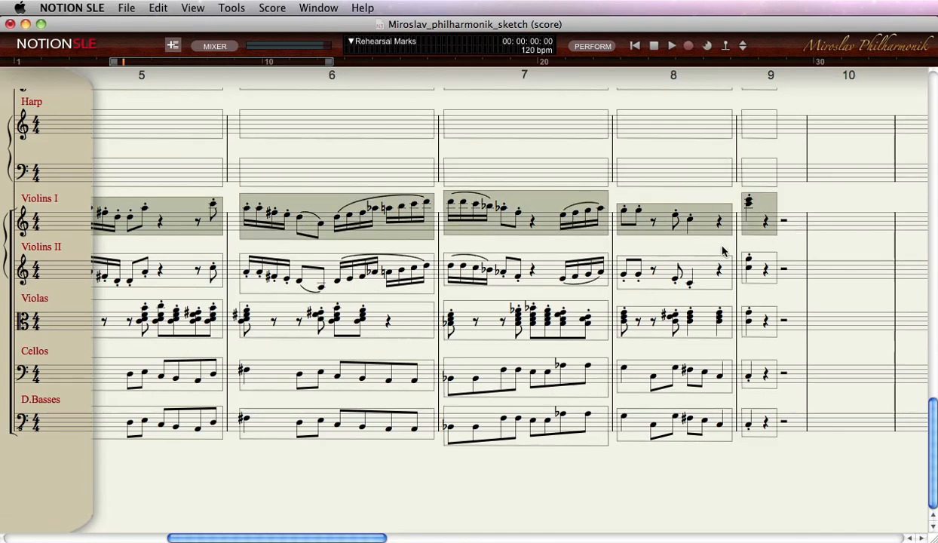
pyautogui.moveTo(804, 219)
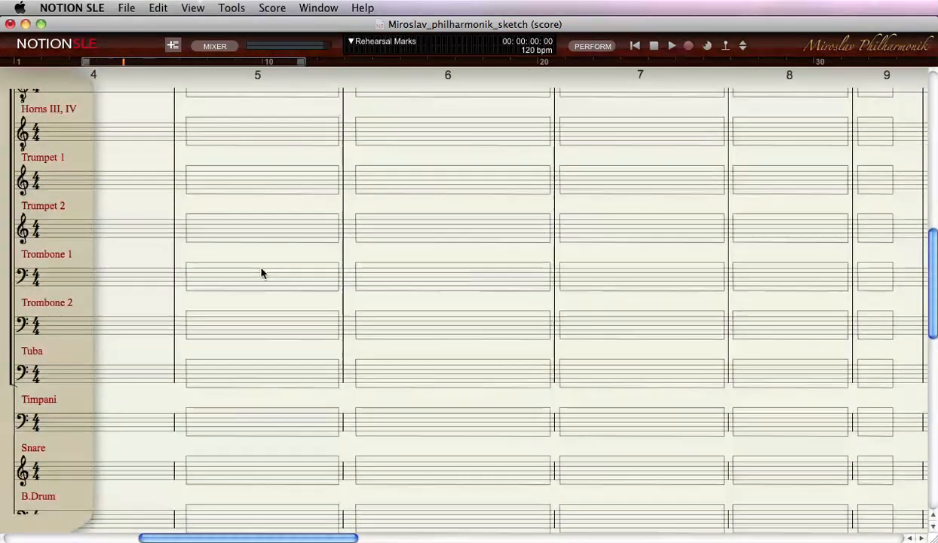
# Paste the Violins I melody into Flute 1 from measure 5 through 9.
pyautogui.scroll(3)
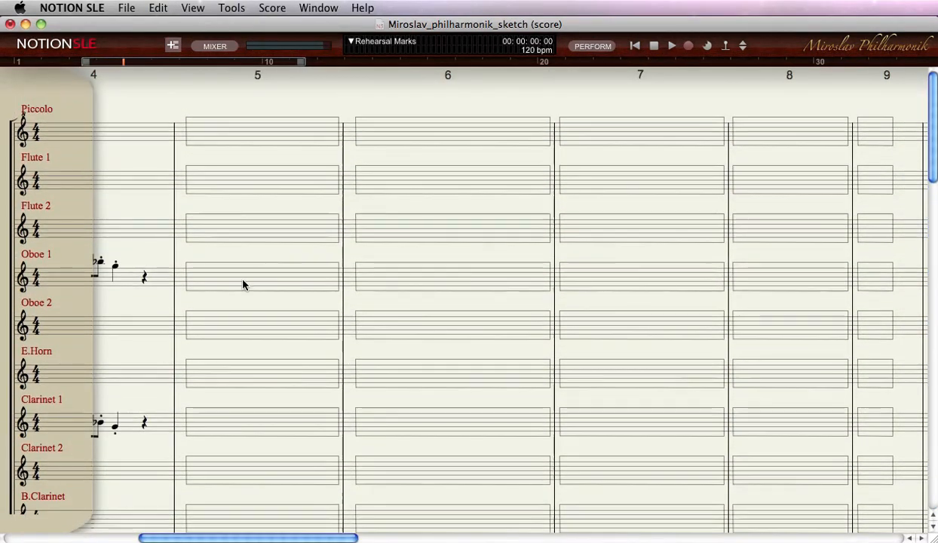
pyautogui.scroll(-3)
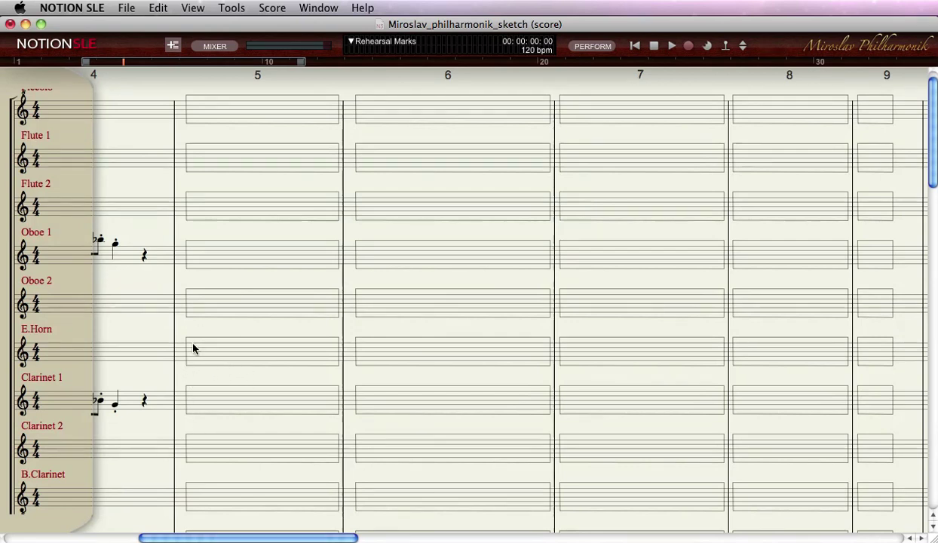
pyautogui.click(157, 8)
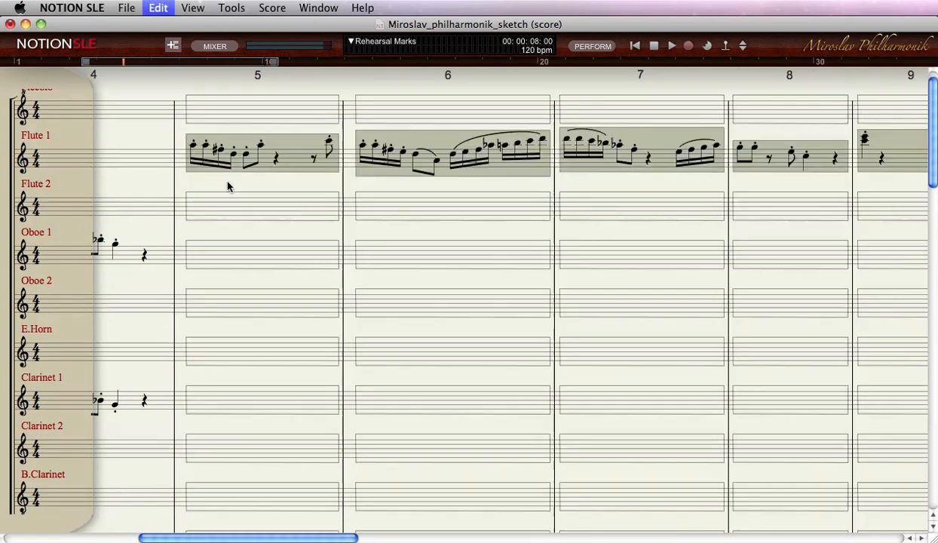
pyautogui.click(193, 211)
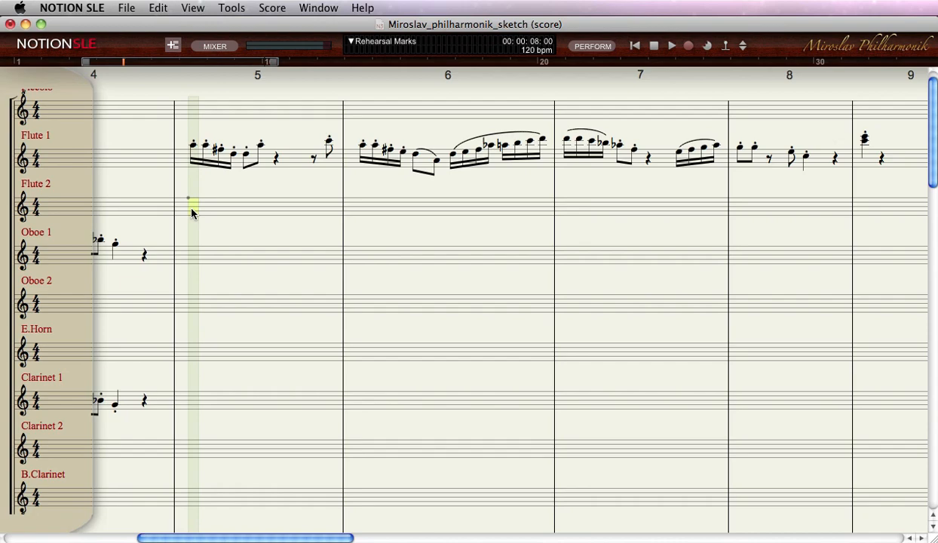
pyautogui.scroll(-3)
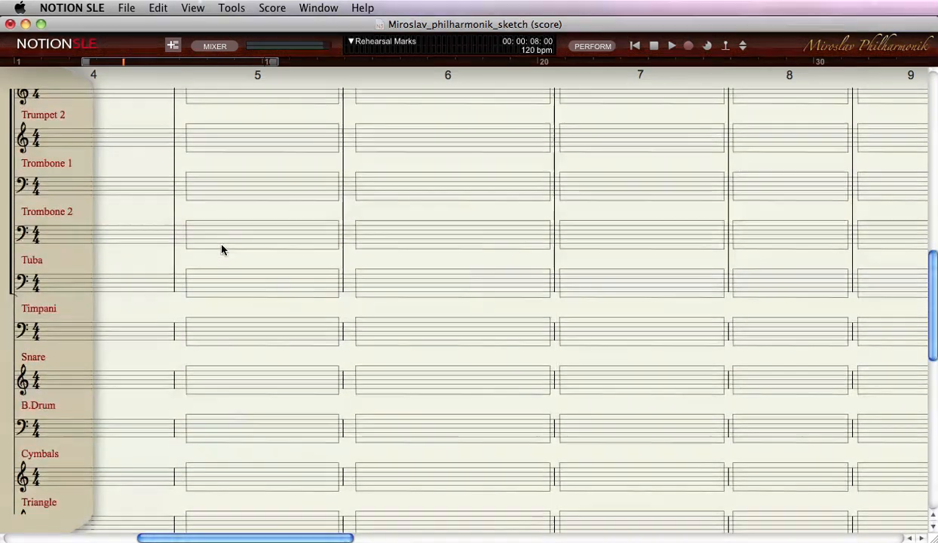
pyautogui.scroll(-3)
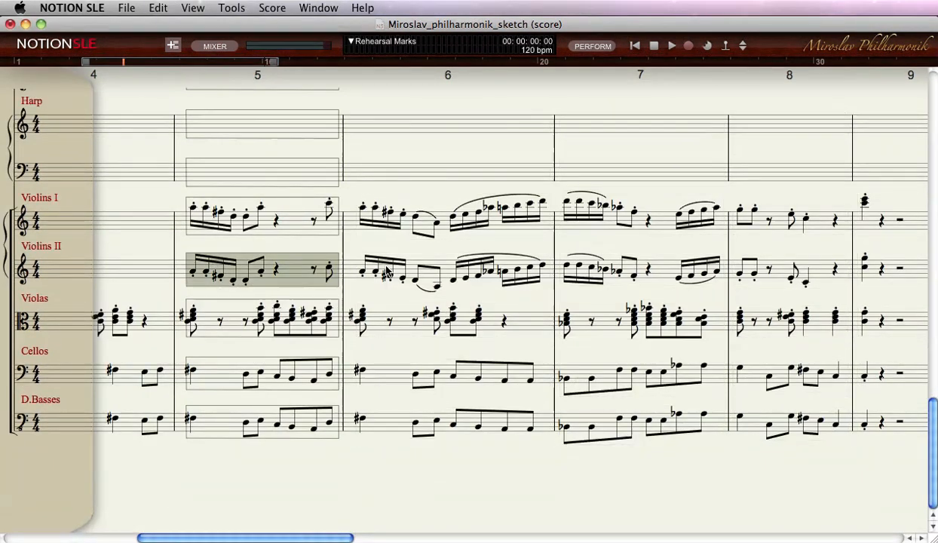
# Paste the Violins II passage from bar 5 into Flute 2, Oboes 1–2 and Clarinets 1–2.
pyautogui.hscroll(3)
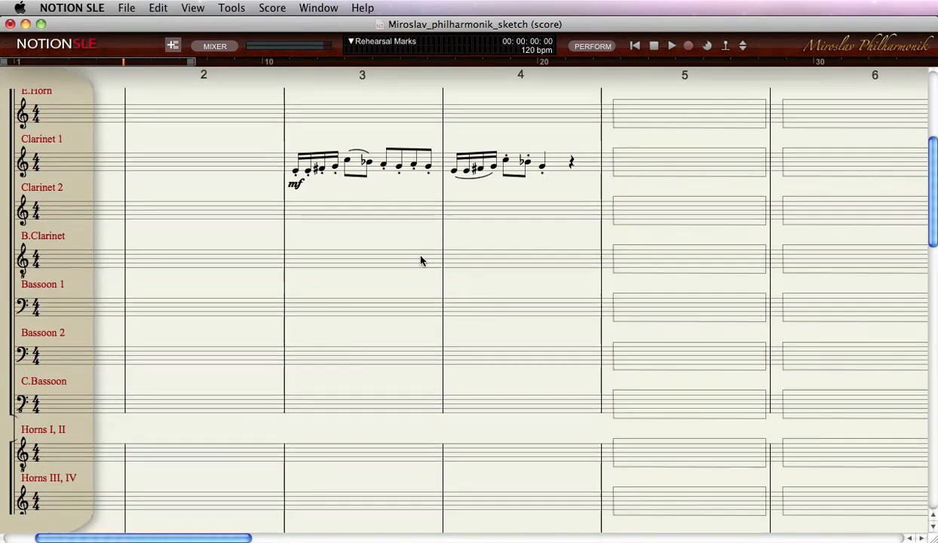
pyautogui.scroll(3)
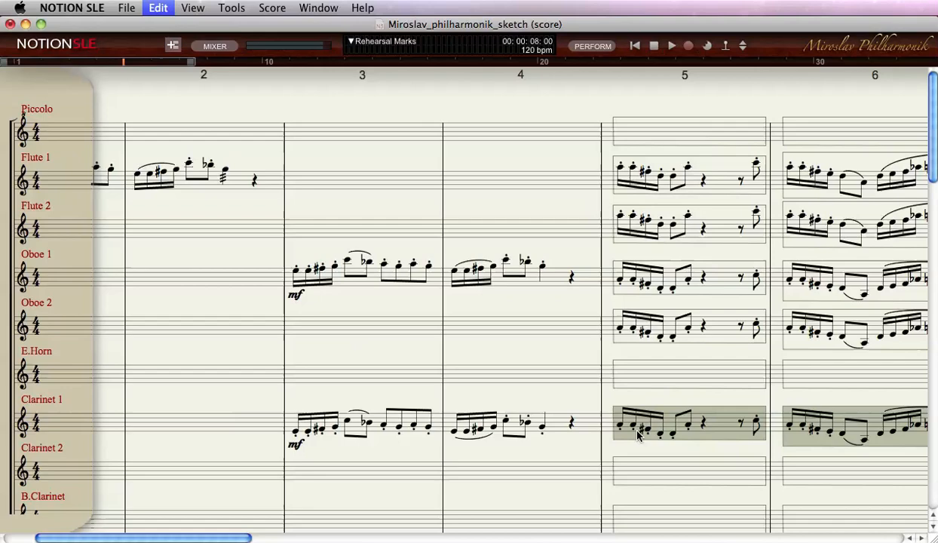
pyautogui.scroll(-3)
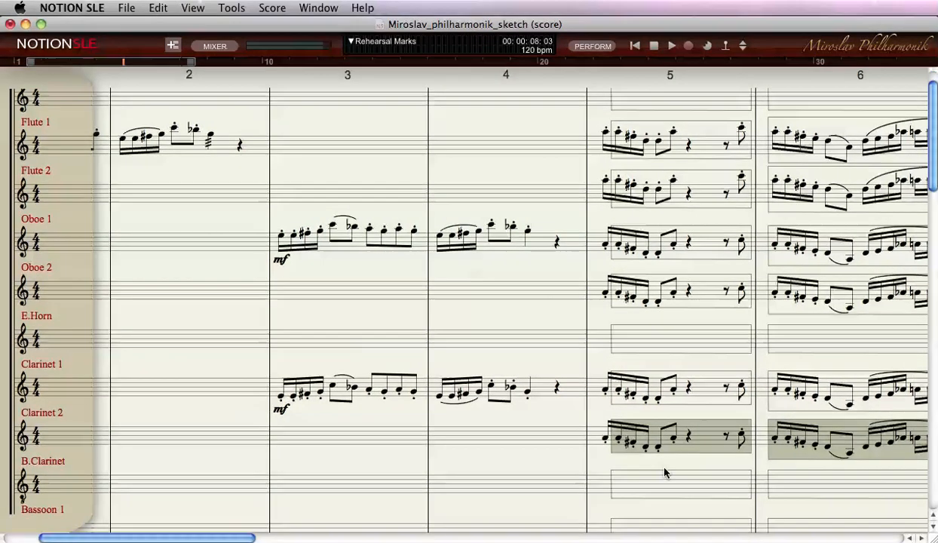
pyautogui.hscroll(3)
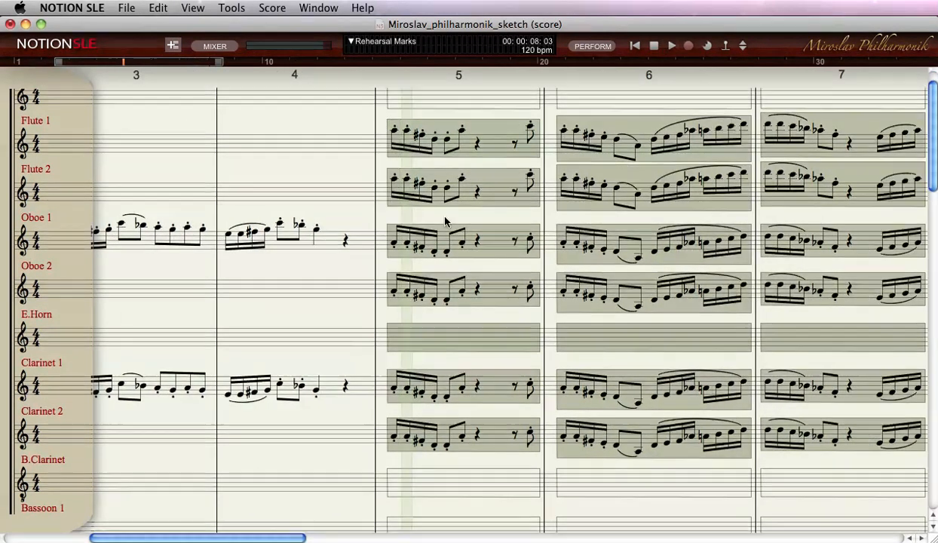
pyautogui.scroll(-3)
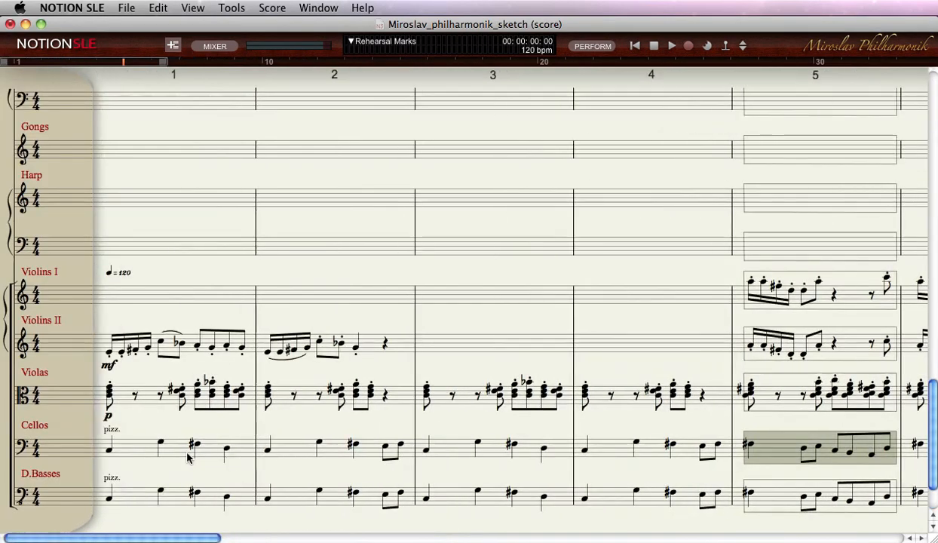
# Paste the Cellos pizzicato line into Bassoons 1–2 and C.Bassoon at bar 1 and audition it.
pyautogui.hscroll(3)
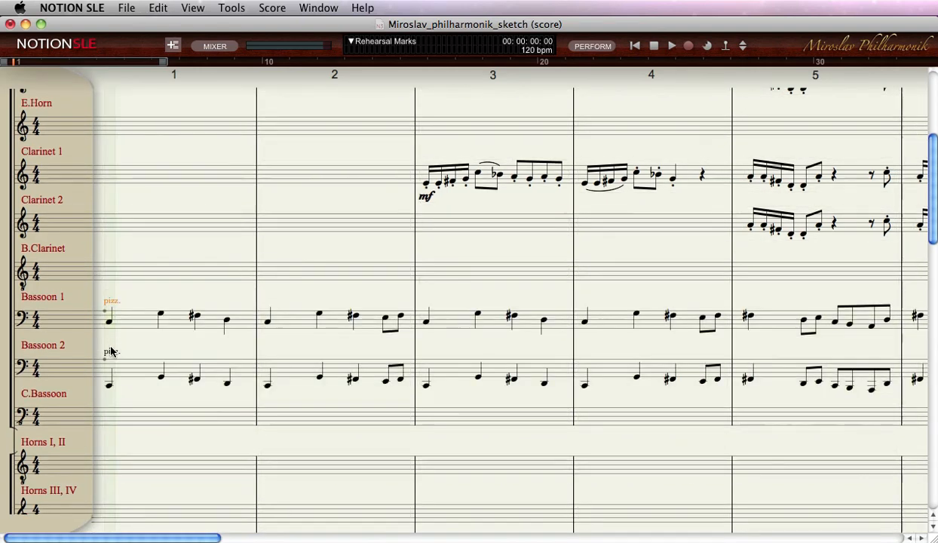
pyautogui.click(109, 320)
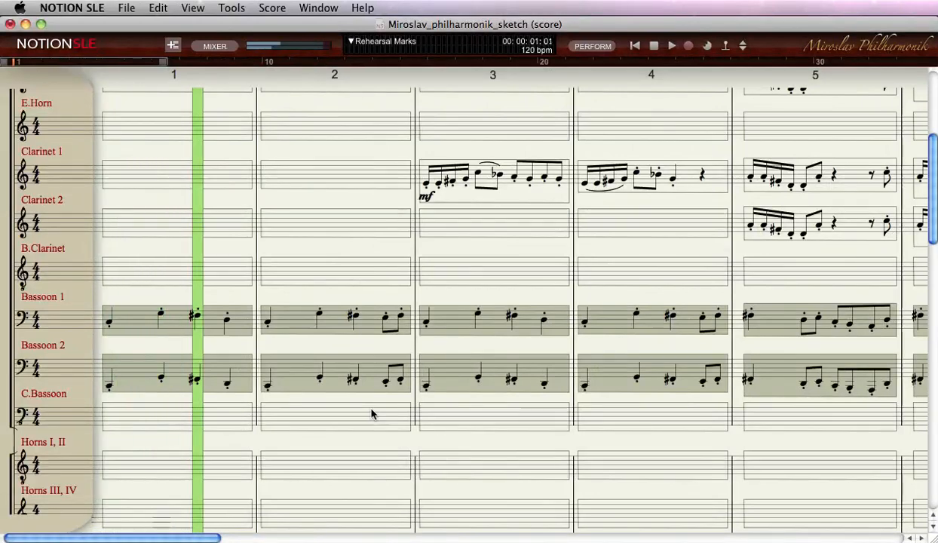
pyautogui.click(670, 45)
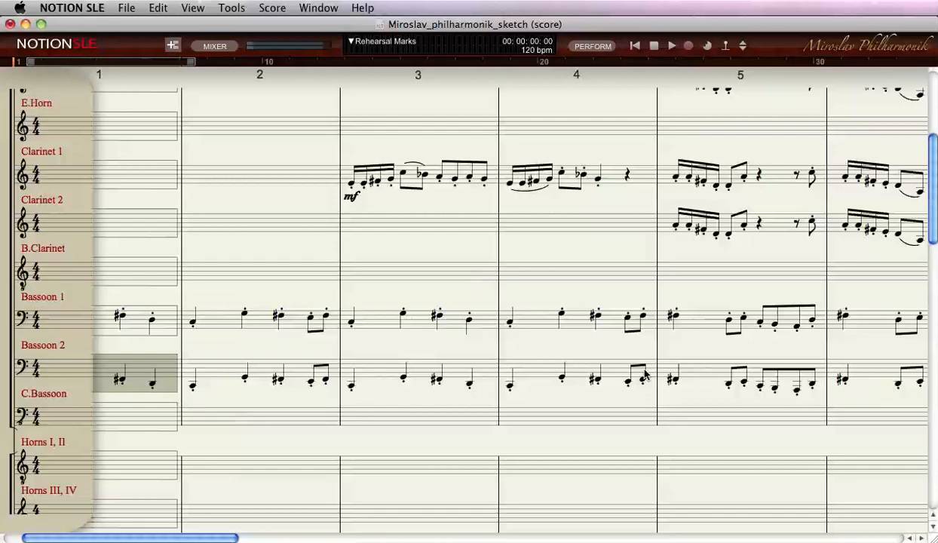
# Scroll through bars 1–9 to check the doubled bassoon line.
pyautogui.hscroll(3)
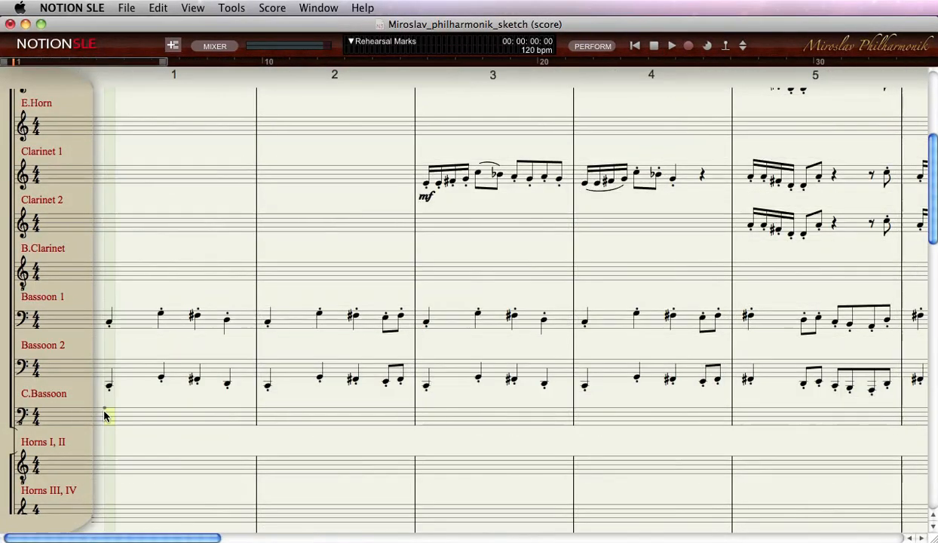
pyautogui.hscroll(3)
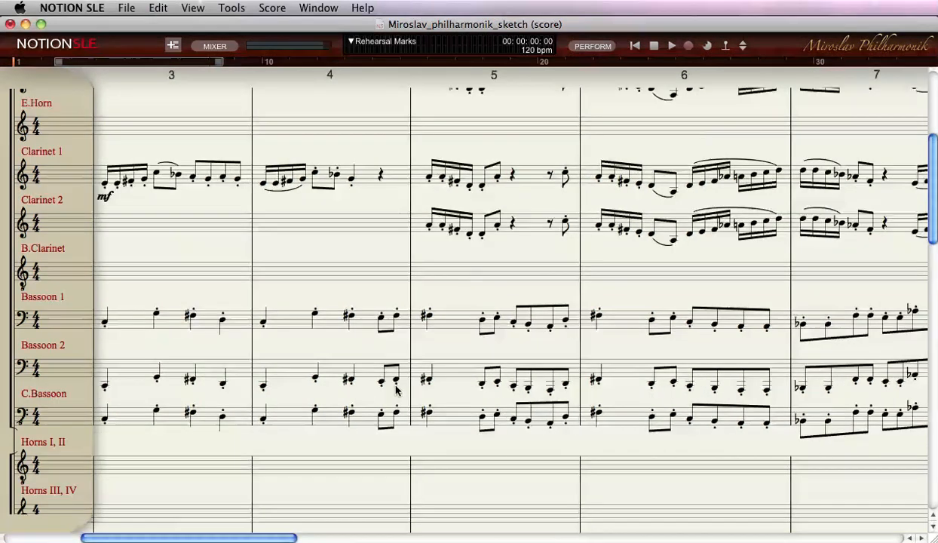
pyautogui.hscroll(3)
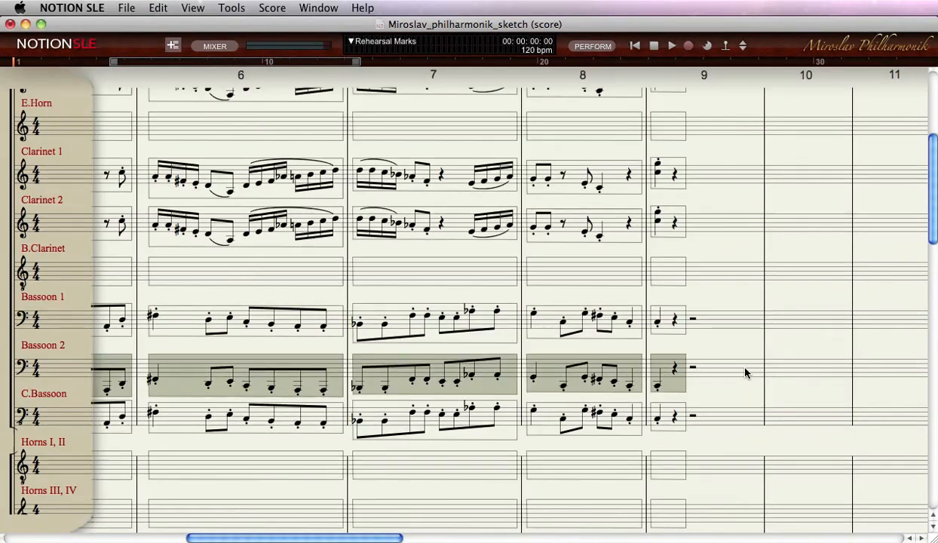
pyautogui.hscroll(-3)
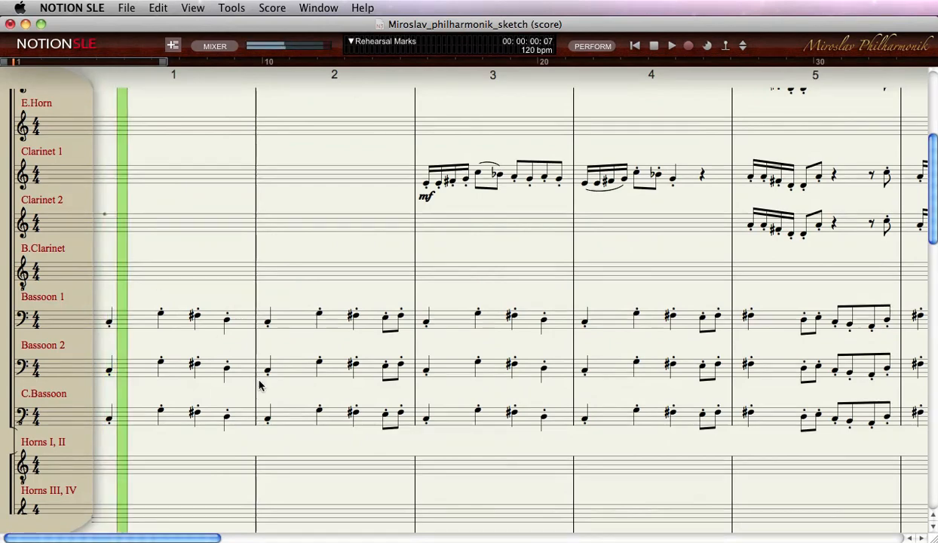
pyautogui.scroll(3)
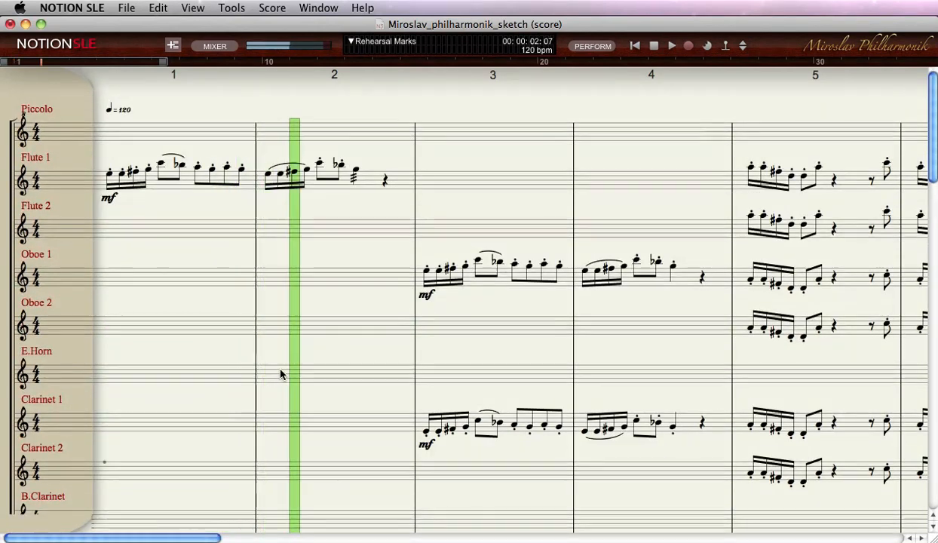
pyautogui.hscroll(3)
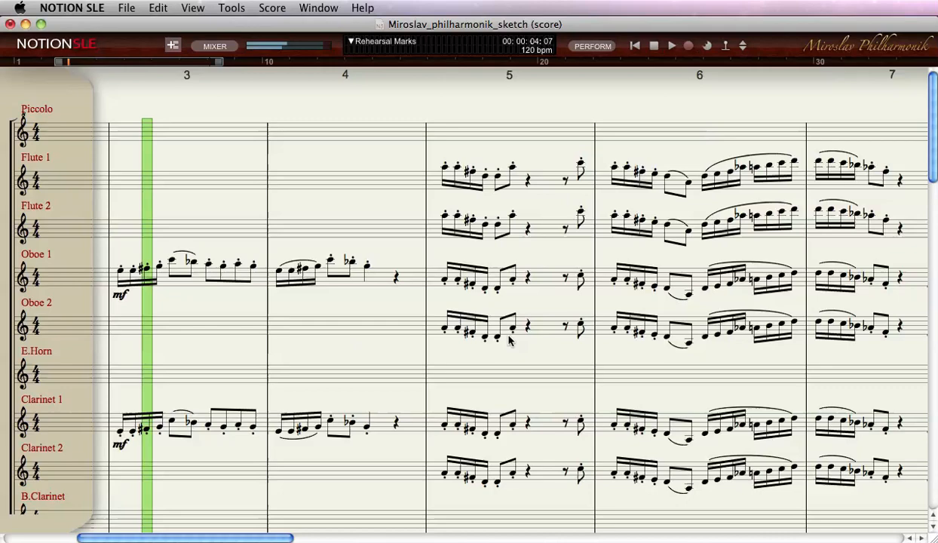
pyautogui.scroll(-3)
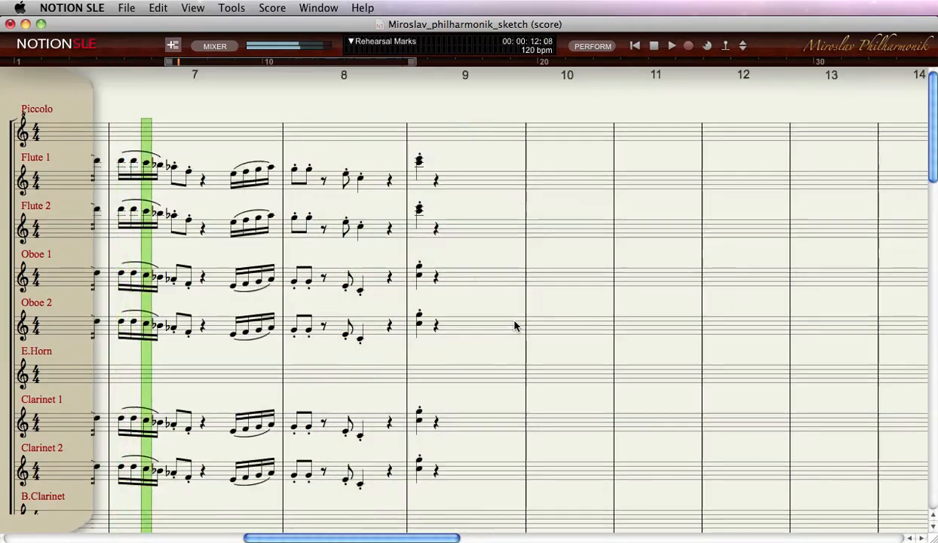
pyautogui.scroll(-3)
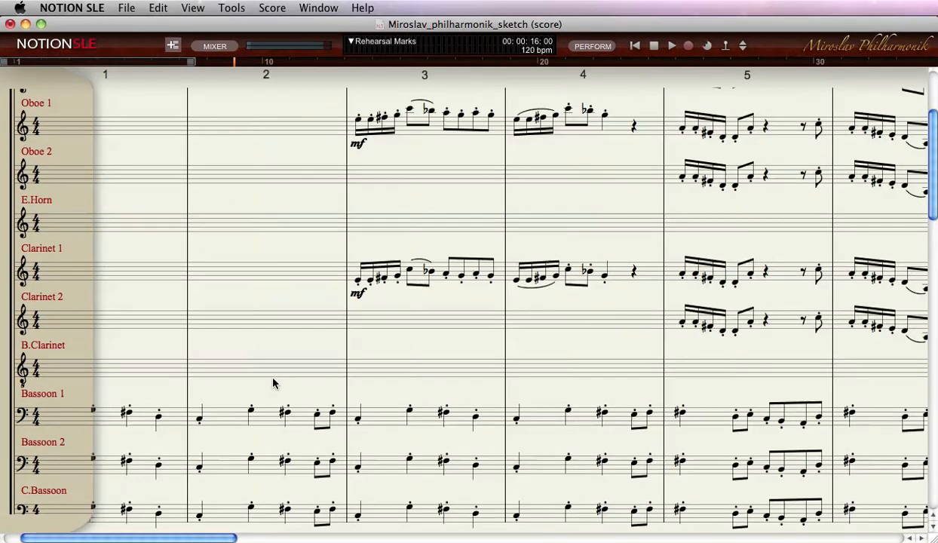
pyautogui.scroll(-3)
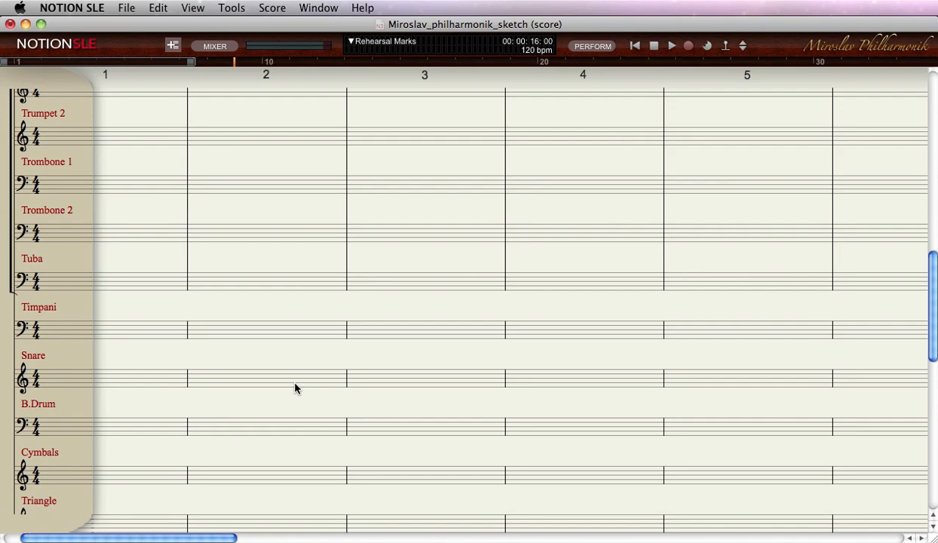
# Paste the Violas accompaniment from bar 1 into Horns I, II and audition it.
pyautogui.scroll(-3)
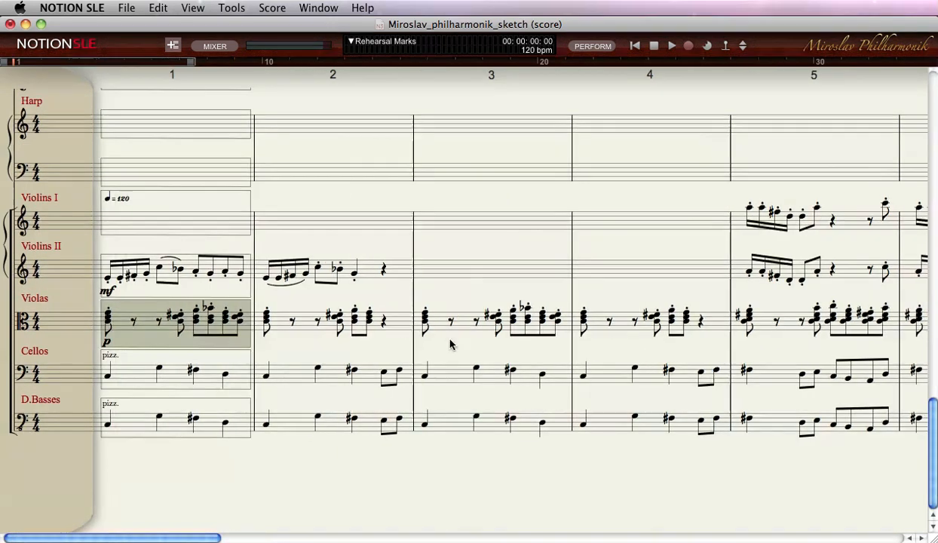
pyautogui.hscroll(3)
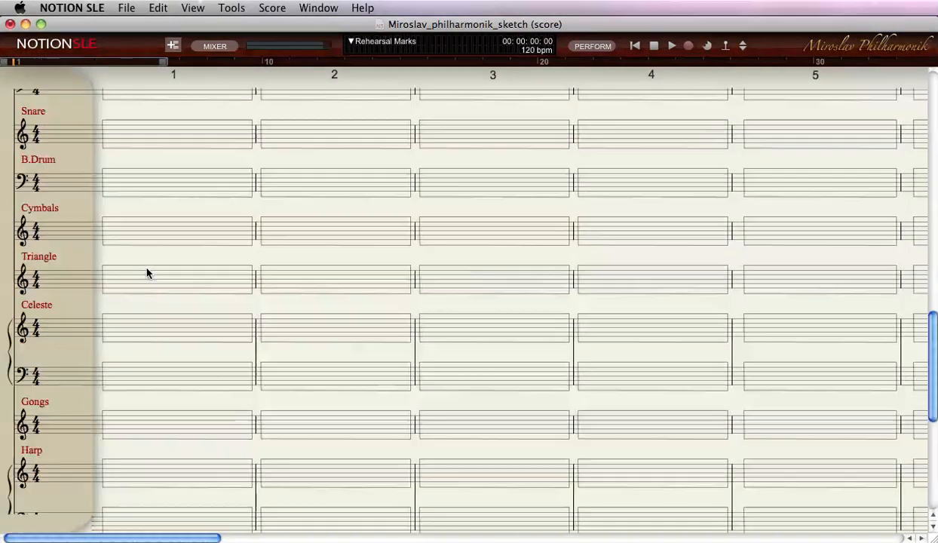
pyautogui.scroll(3)
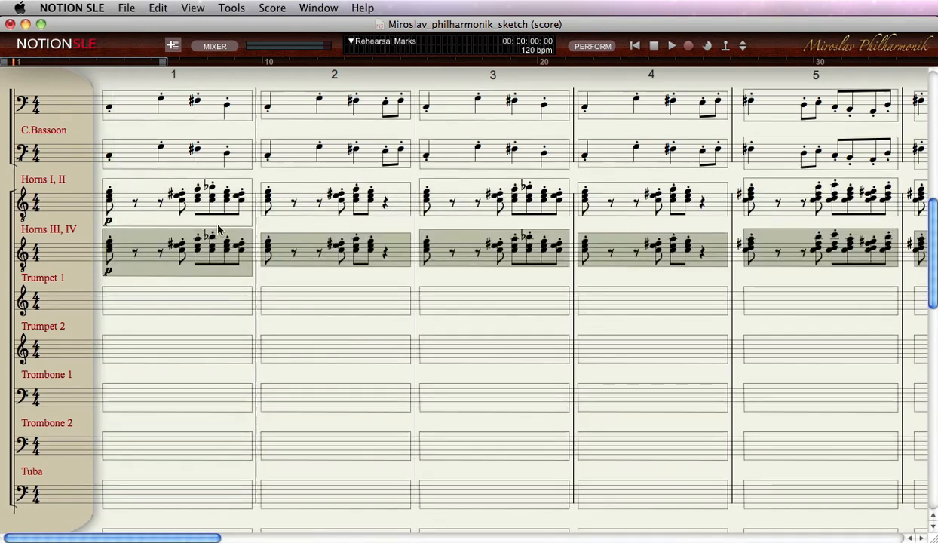
pyautogui.click(143, 202)
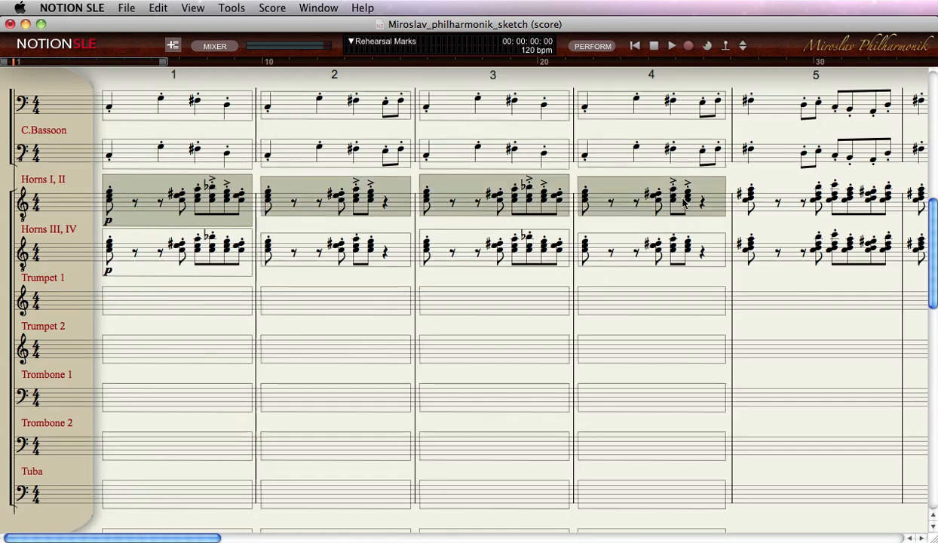
pyautogui.click(669, 45)
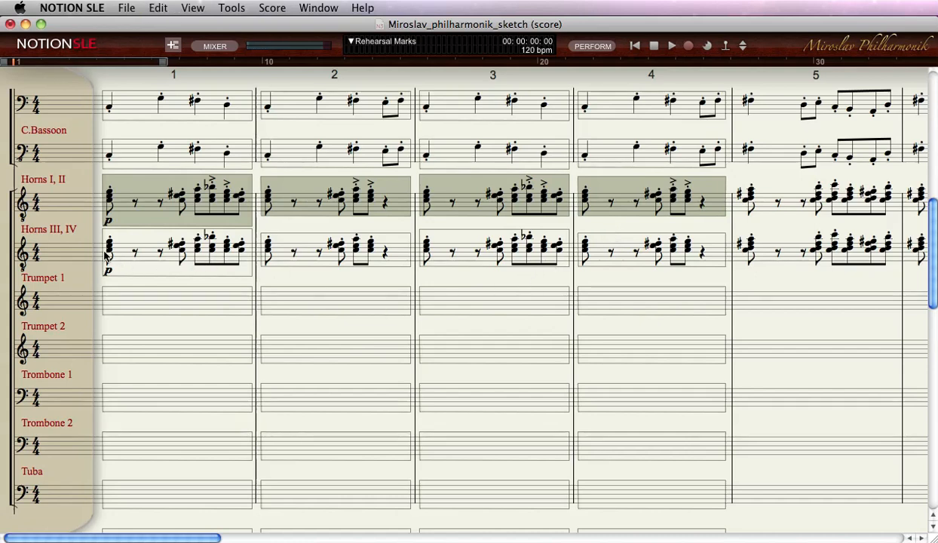
# Paste the same viola figure into Horns III, IV and audition it.
pyautogui.click(178, 253)
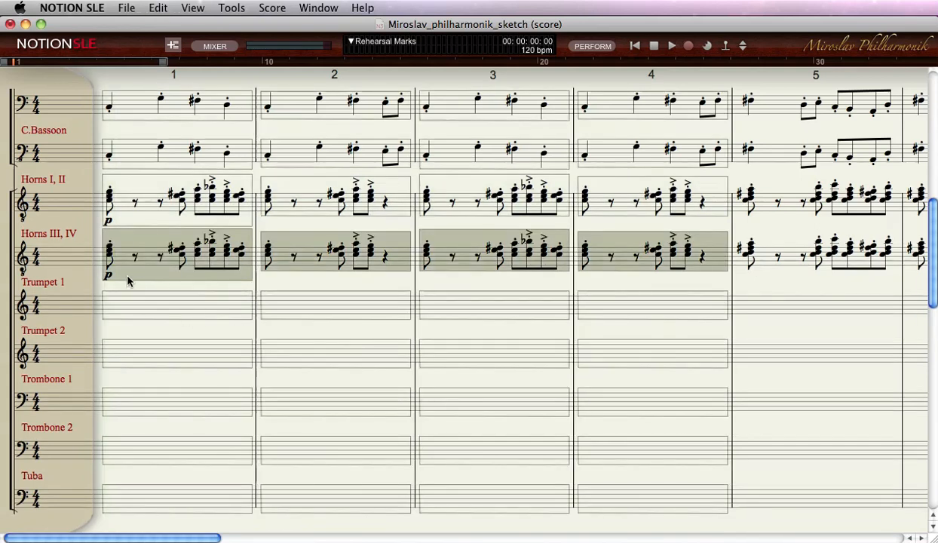
pyautogui.click(669, 46)
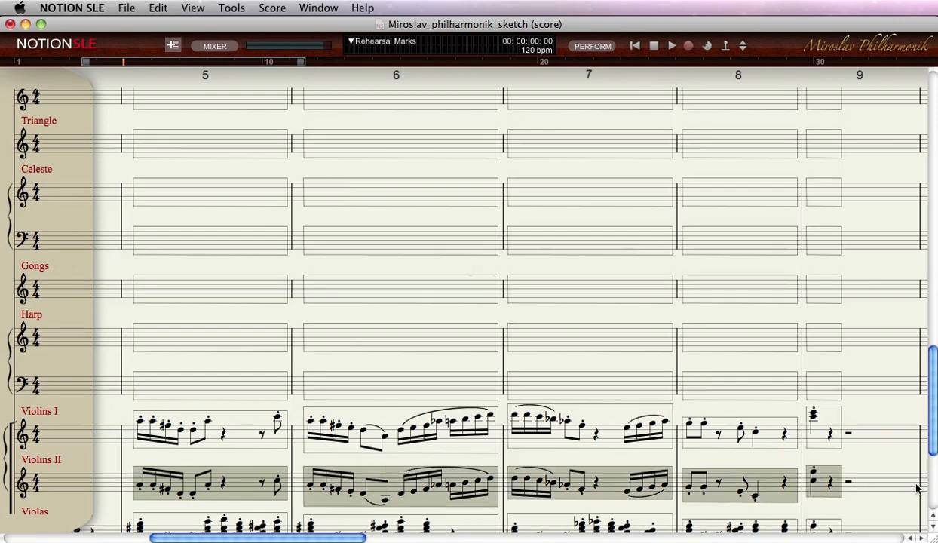
# Enter the running Trumpet 1–2 line in measures 5–8 and audition the passage.
pyautogui.scroll(3)
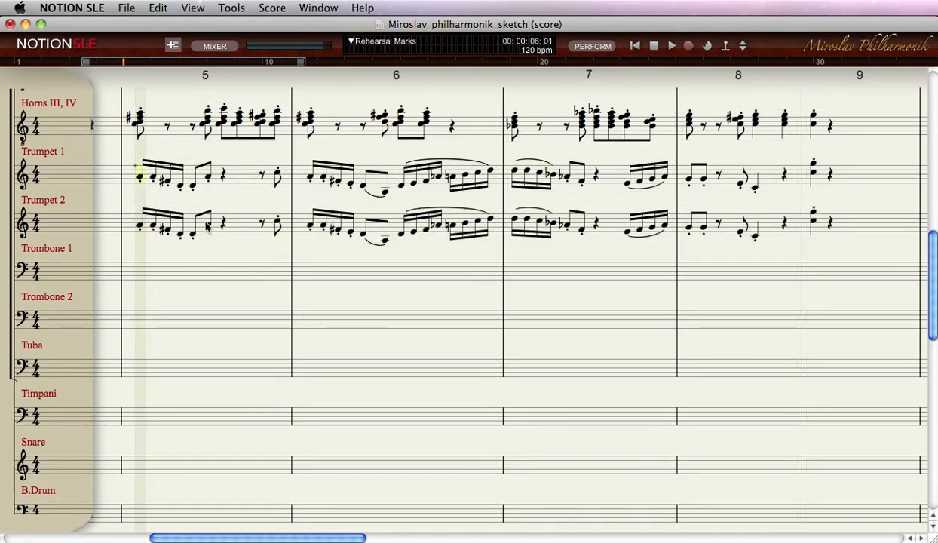
pyautogui.click(670, 45)
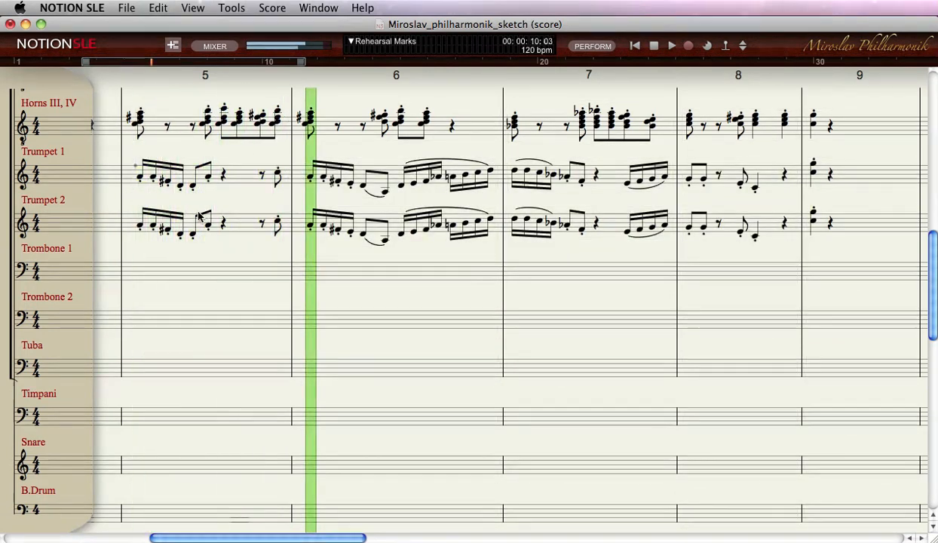
pyautogui.click(210, 175)
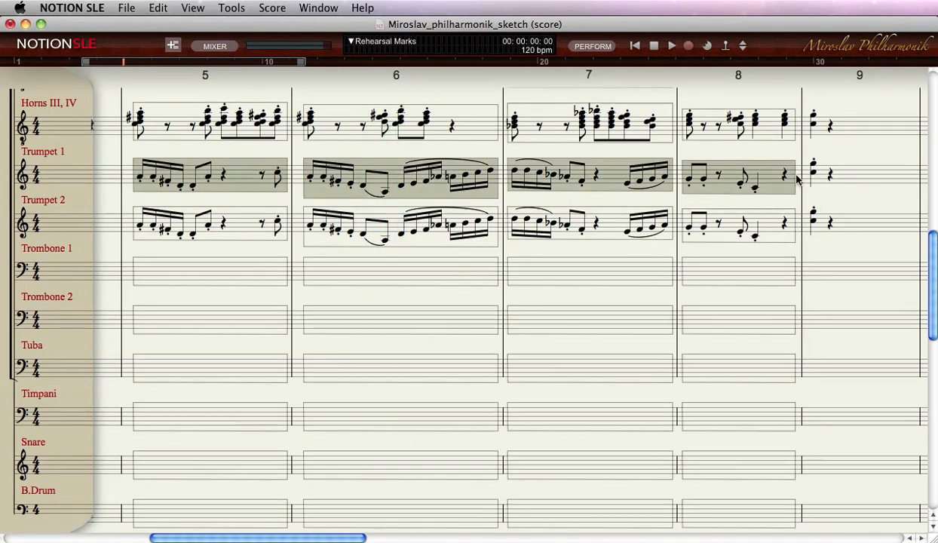
pyautogui.click(670, 46)
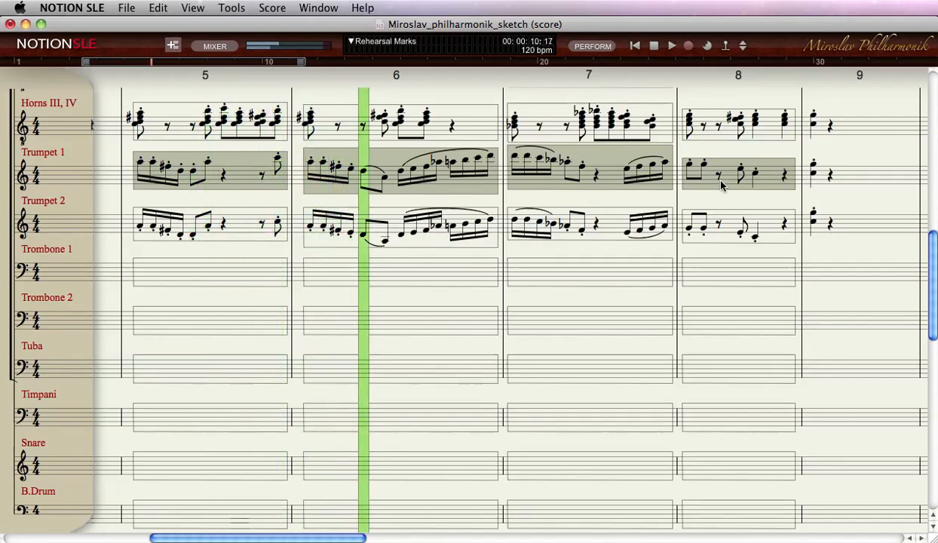
pyautogui.hscroll(3)
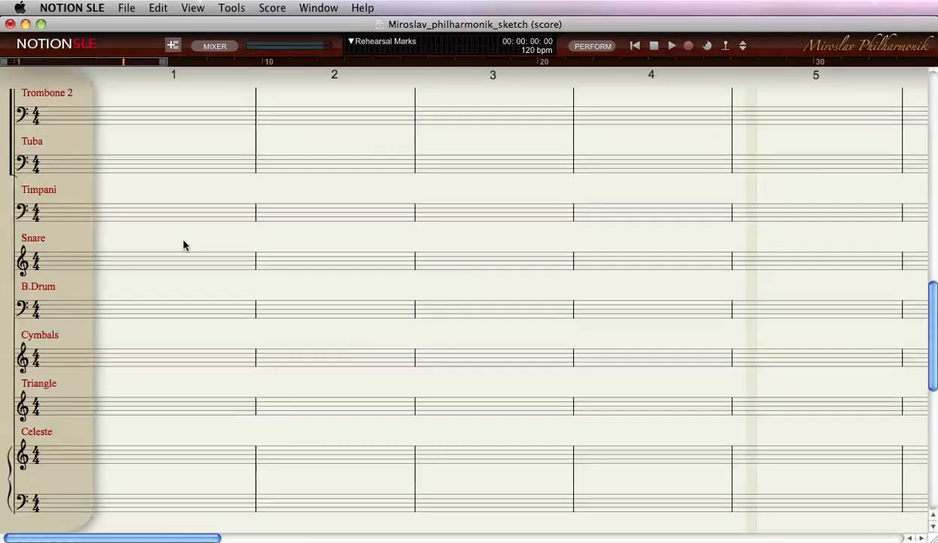
# Copy the bassoon line into Trombones 1 and 2 from measure 1 and audition it.
pyautogui.scroll(3)
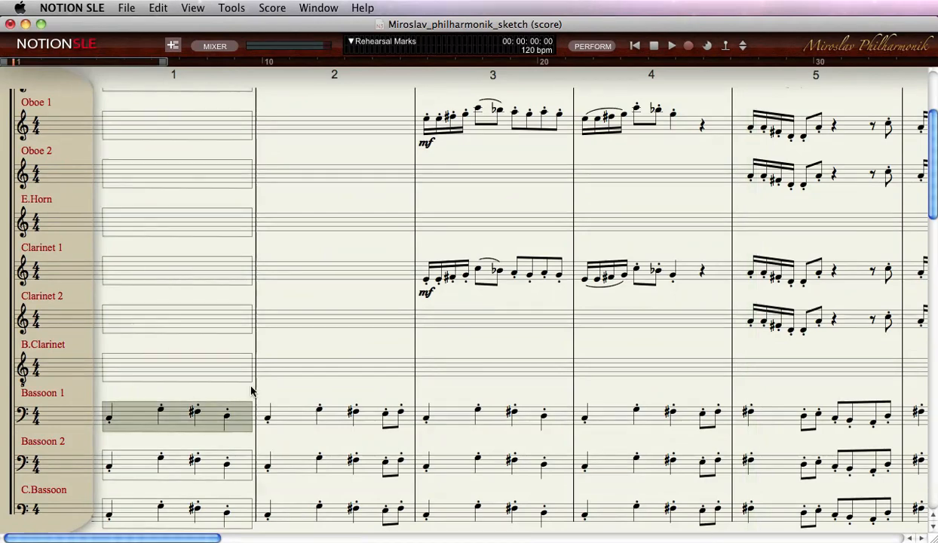
pyautogui.hscroll(3)
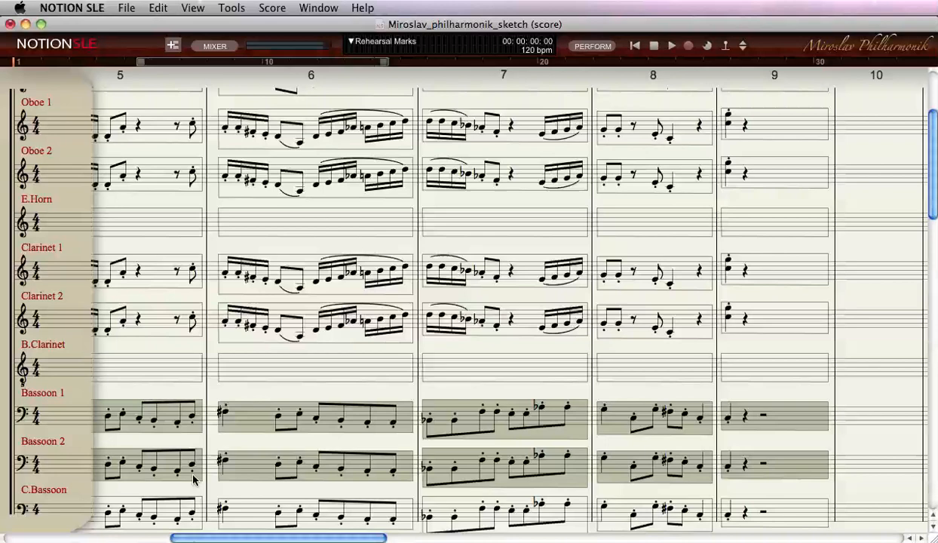
pyautogui.scroll(-3)
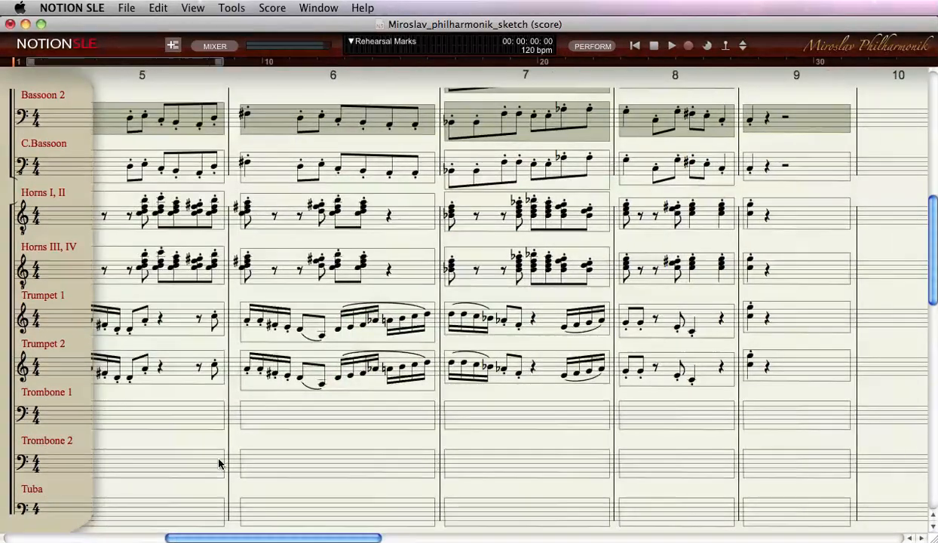
pyautogui.hscroll(-3)
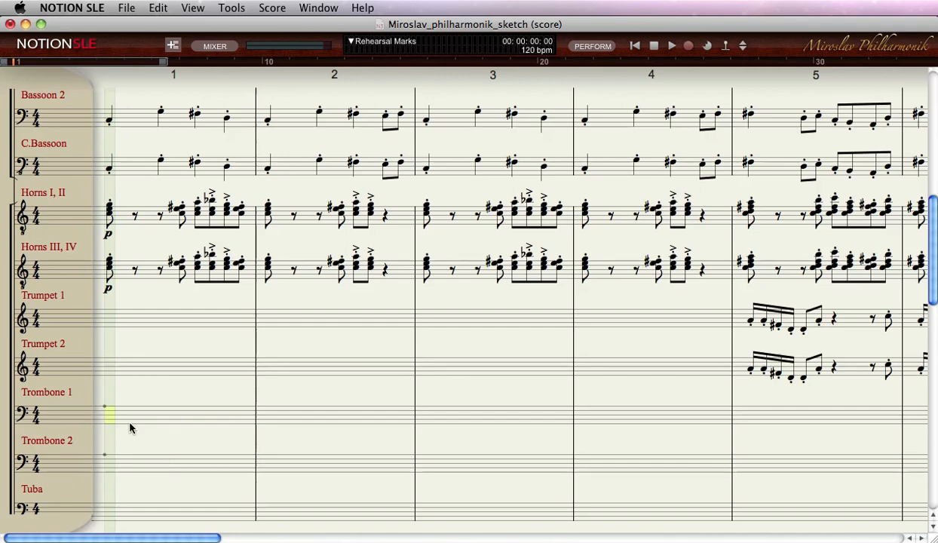
pyautogui.scroll(-3)
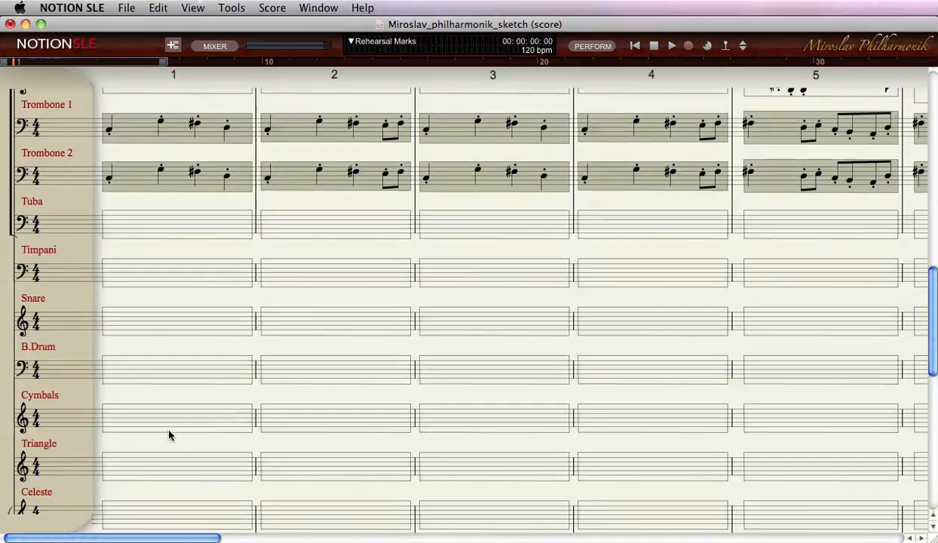
pyautogui.click(670, 45)
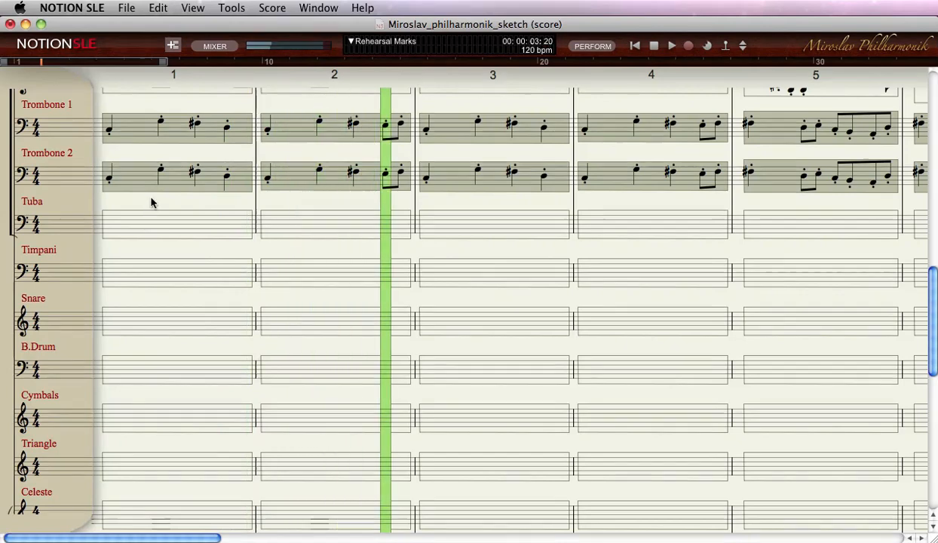
pyautogui.scroll(3)
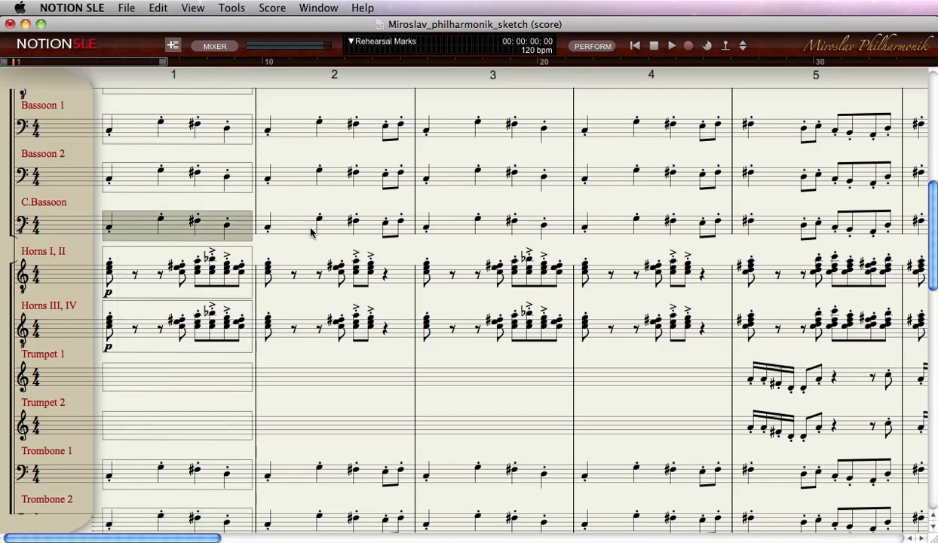
pyautogui.hscroll(3)
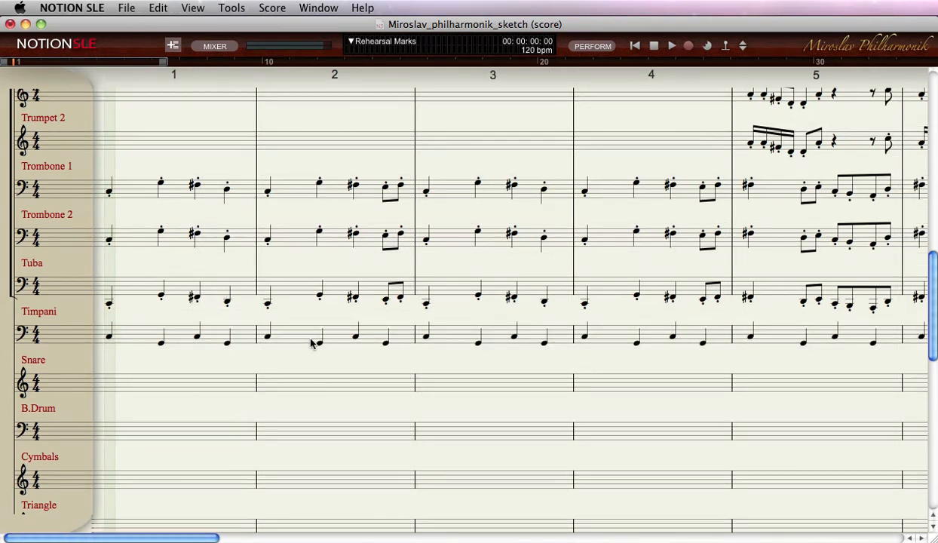
# Fill Tuba and Timpani with the bass line through a closing measure 9 and play the ending.
pyautogui.hscroll(3)
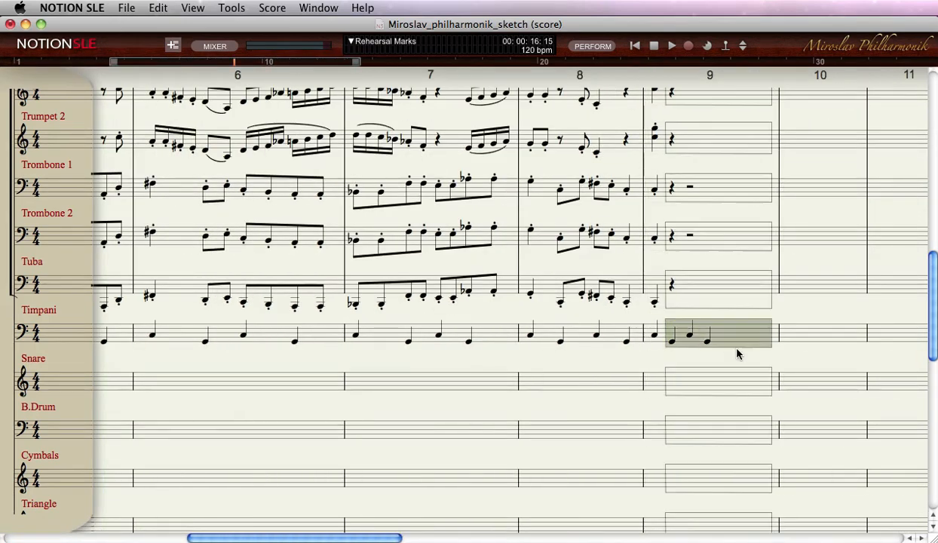
pyautogui.click(676, 335)
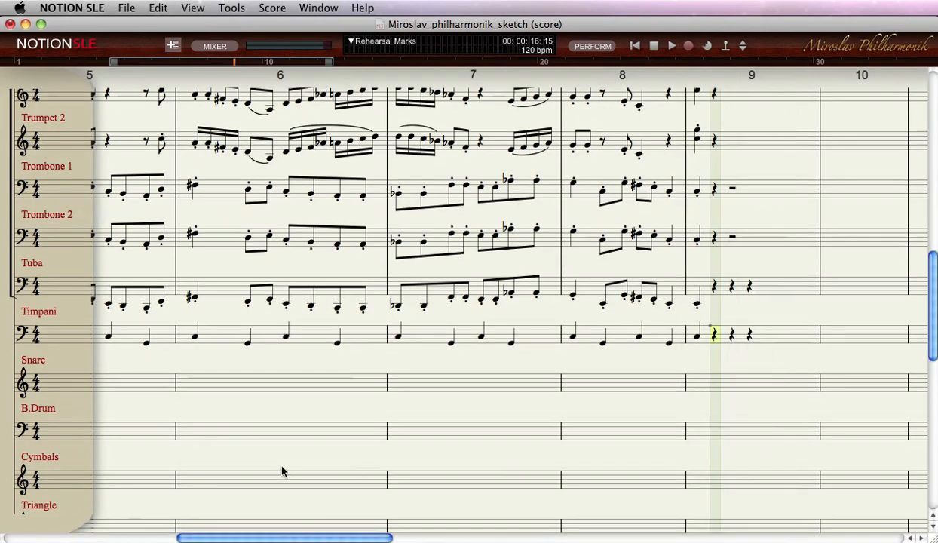
# Enter the snare pattern of eighths, sixteenths and rolls from measure 1 through measure 5.
pyautogui.hscroll(-3)
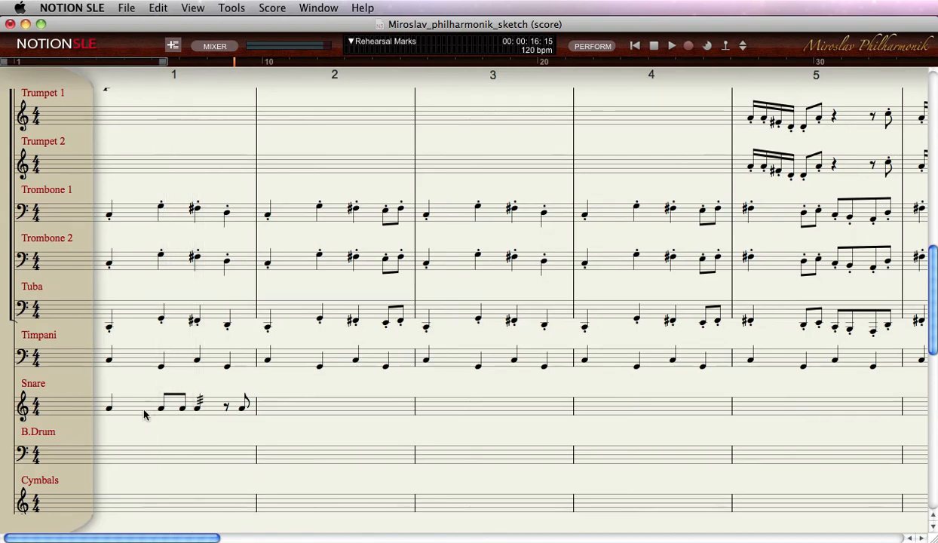
pyautogui.click(670, 45)
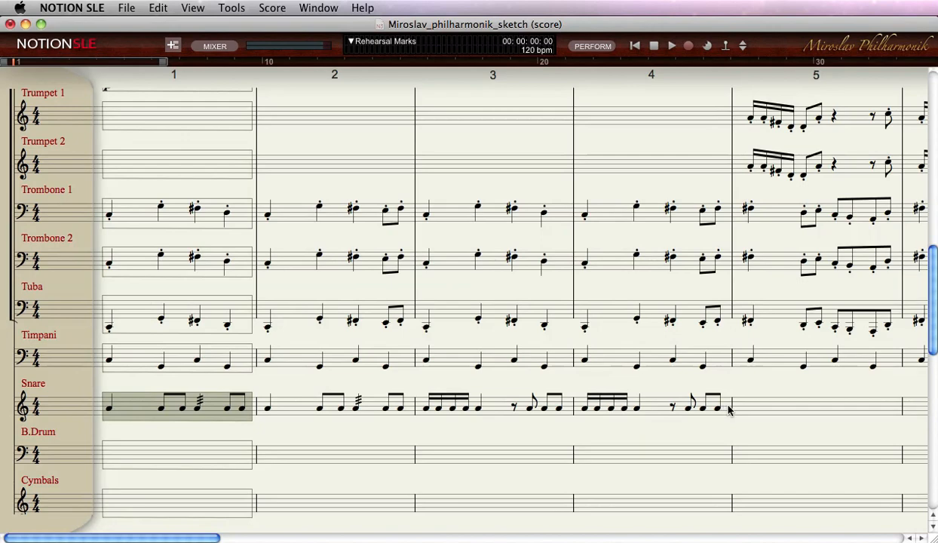
pyautogui.scroll(-3)
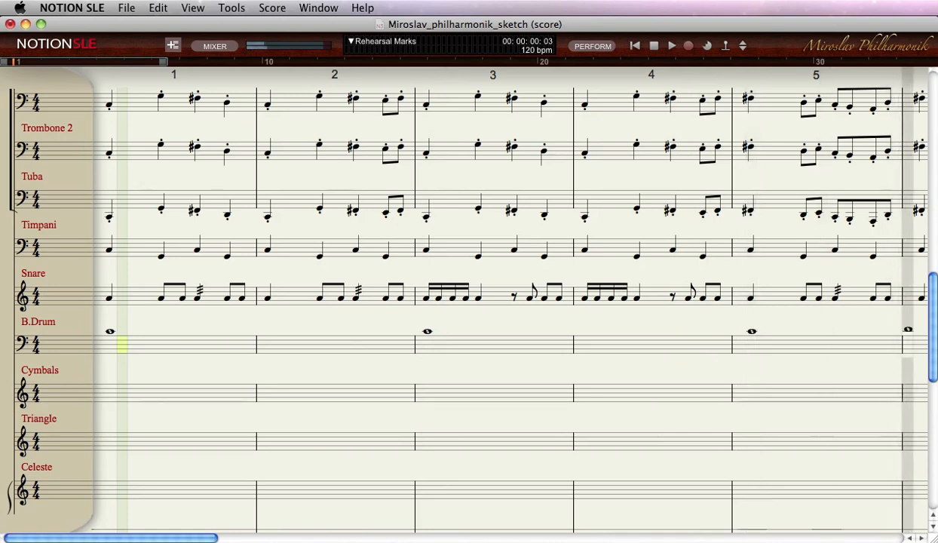
# Add the cymbal note, then enter the triangle roll rhythm opening bar 1 at fff.
pyautogui.click(109, 408)
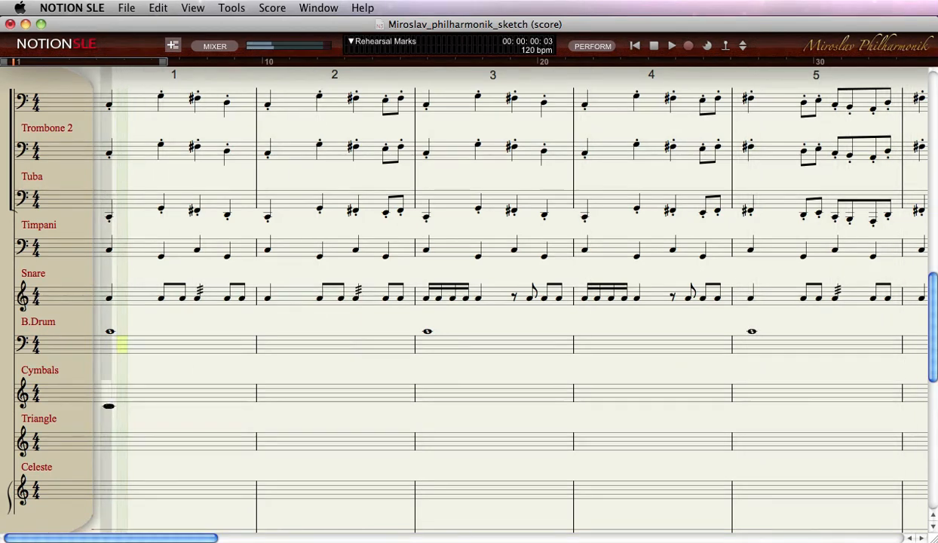
pyautogui.scroll(-3)
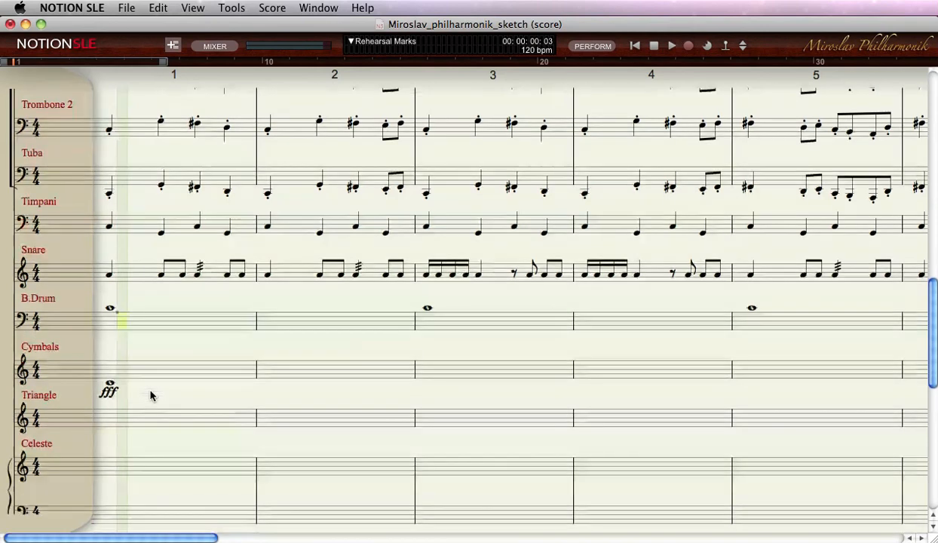
pyautogui.scroll(-3)
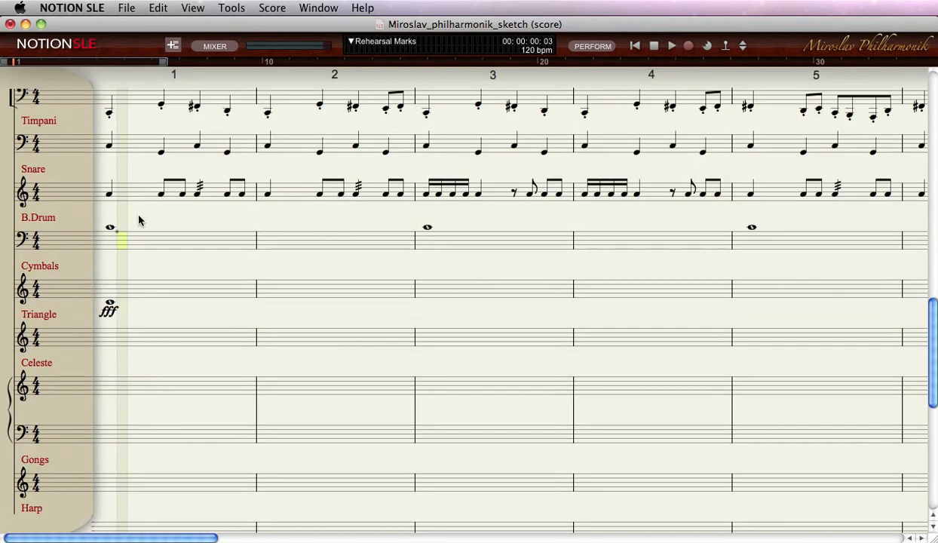
pyautogui.click(112, 341)
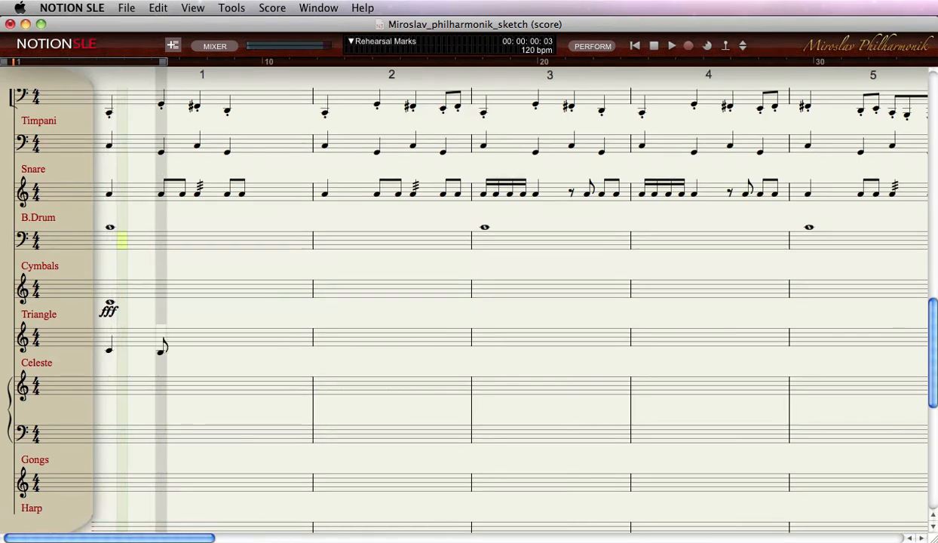
pyautogui.click(181, 347)
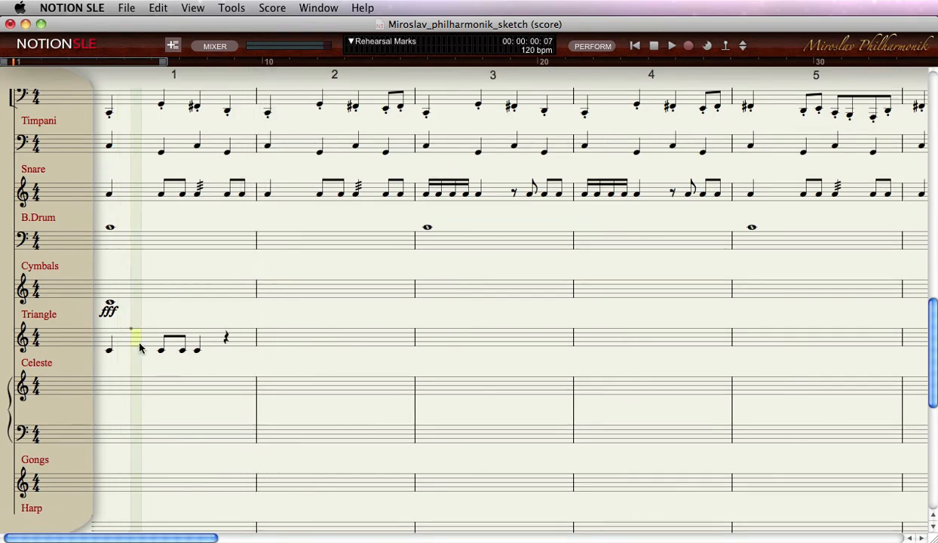
# Repeat the triangle figure in later measures and move down toward the Gongs and Harp staves.
pyautogui.click(449, 337)
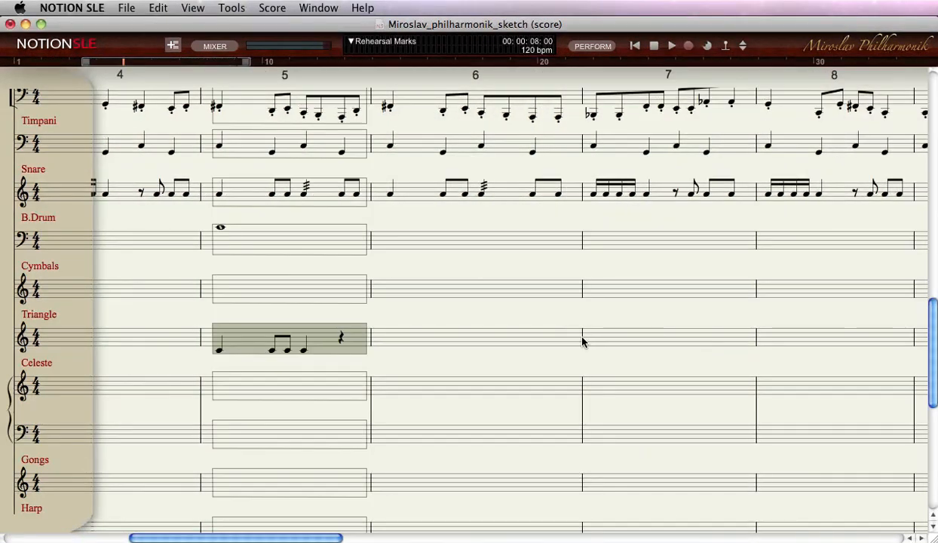
pyautogui.hscroll(3)
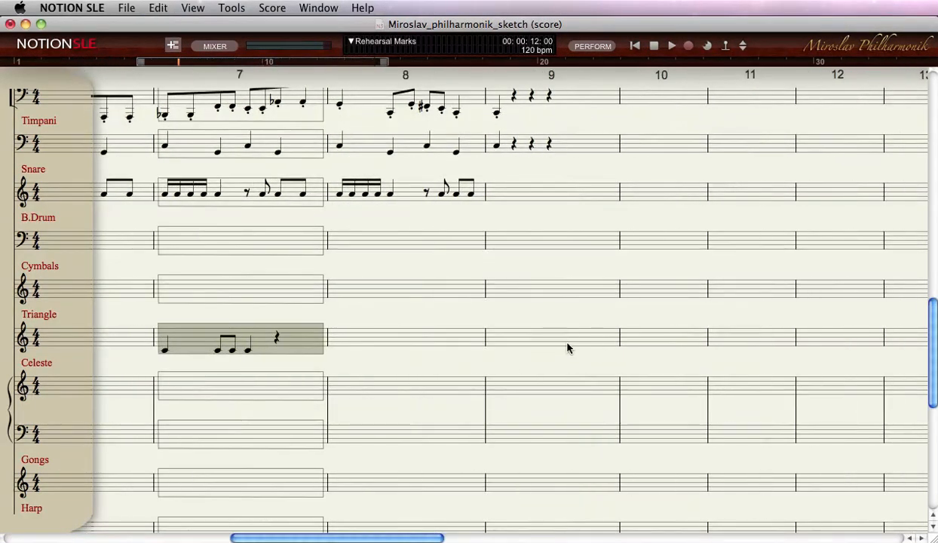
pyautogui.click(335, 338)
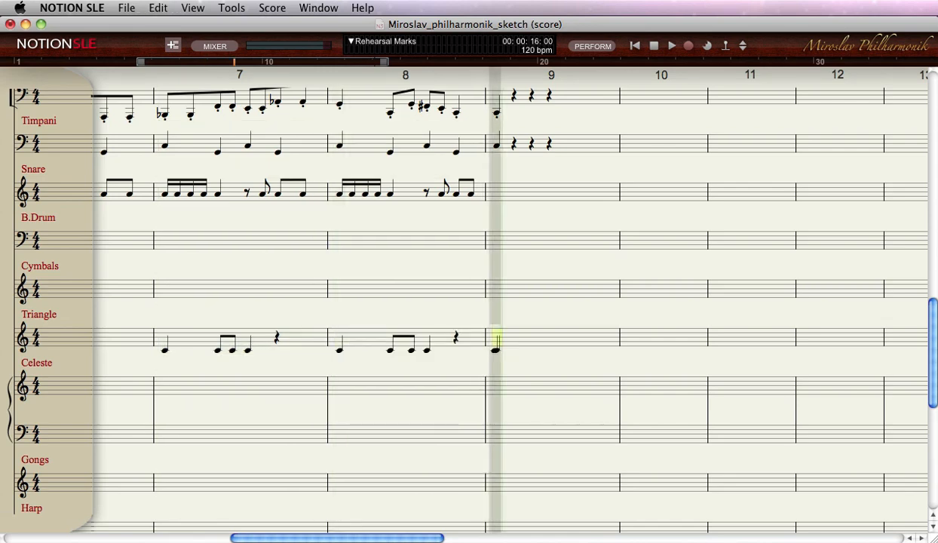
pyautogui.hscroll(-3)
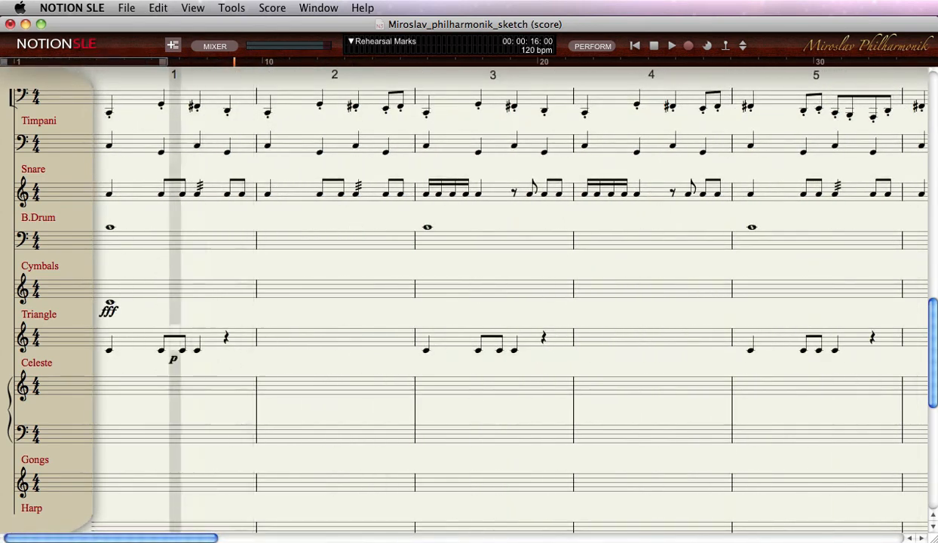
pyautogui.scroll(-3)
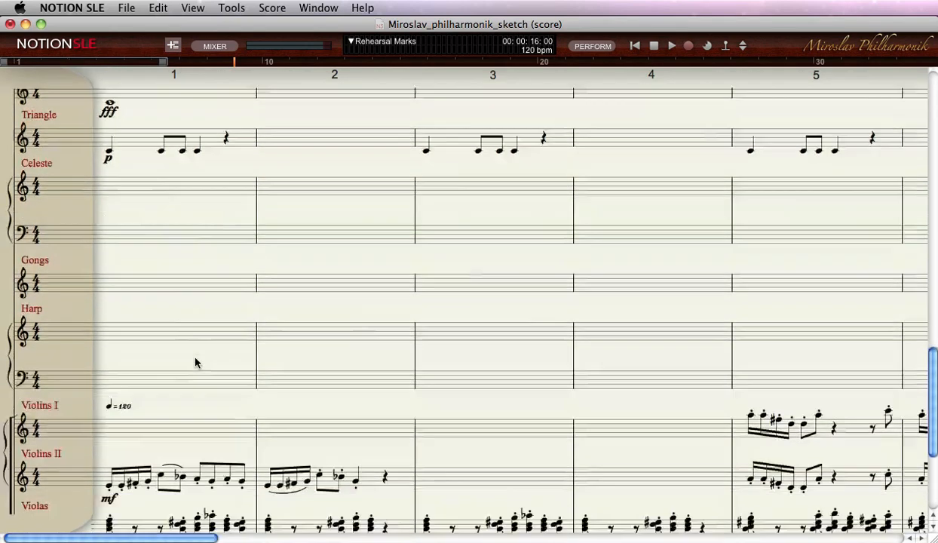
pyautogui.scroll(-3)
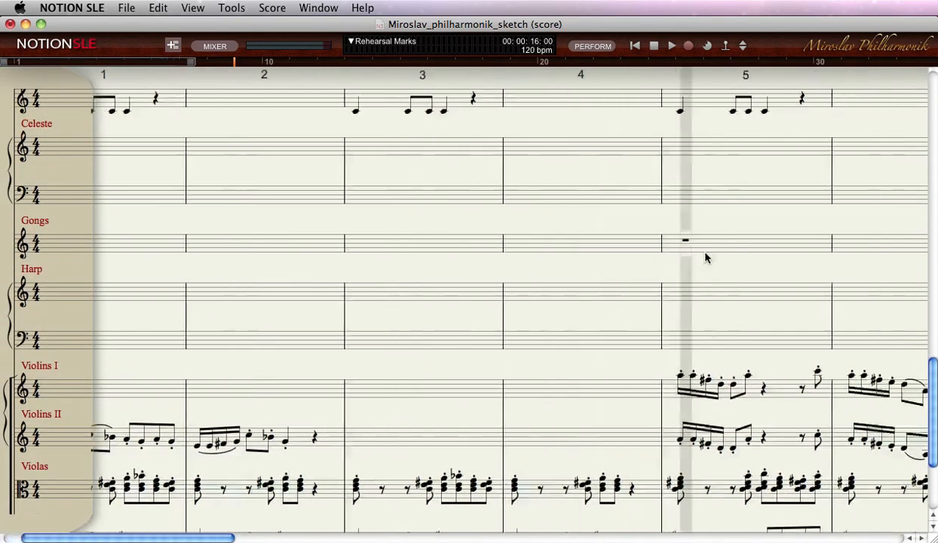
# Give the Harp rests in bar 2 followed by an upward glissando rising into bar 3.
pyautogui.hscroll(3)
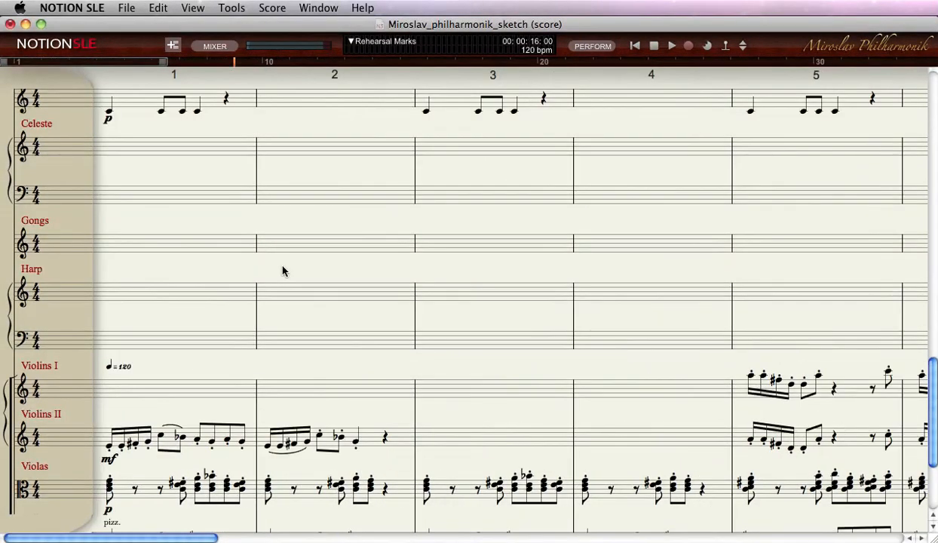
pyautogui.scroll(-3)
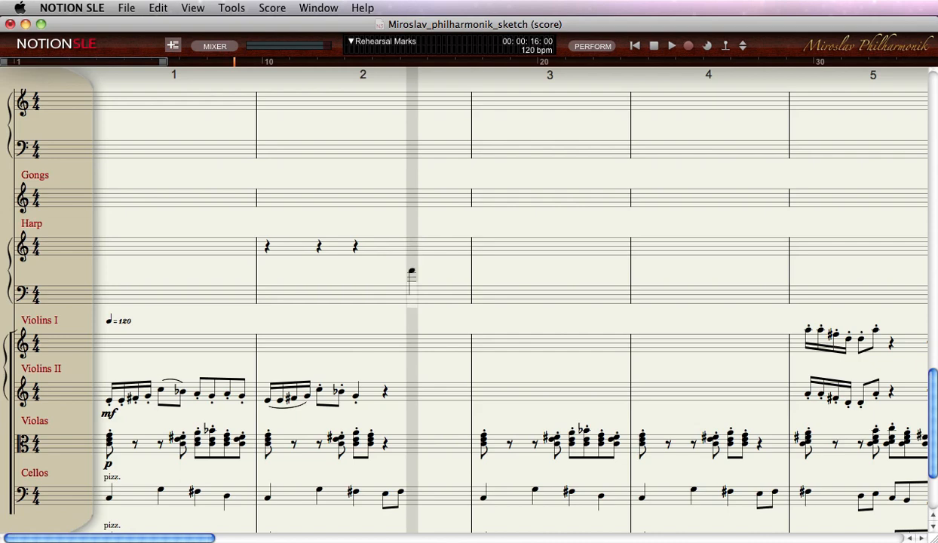
pyautogui.hscroll(3)
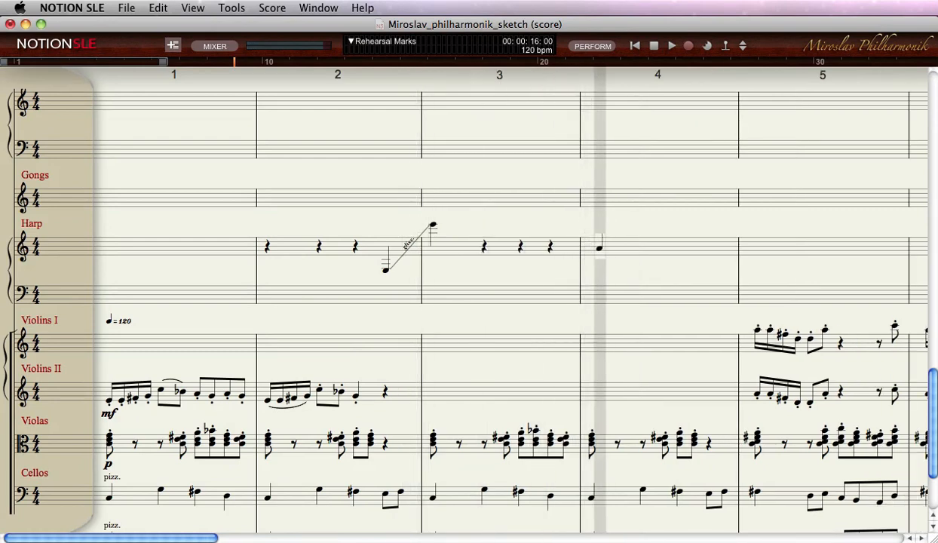
pyautogui.hscroll(3)
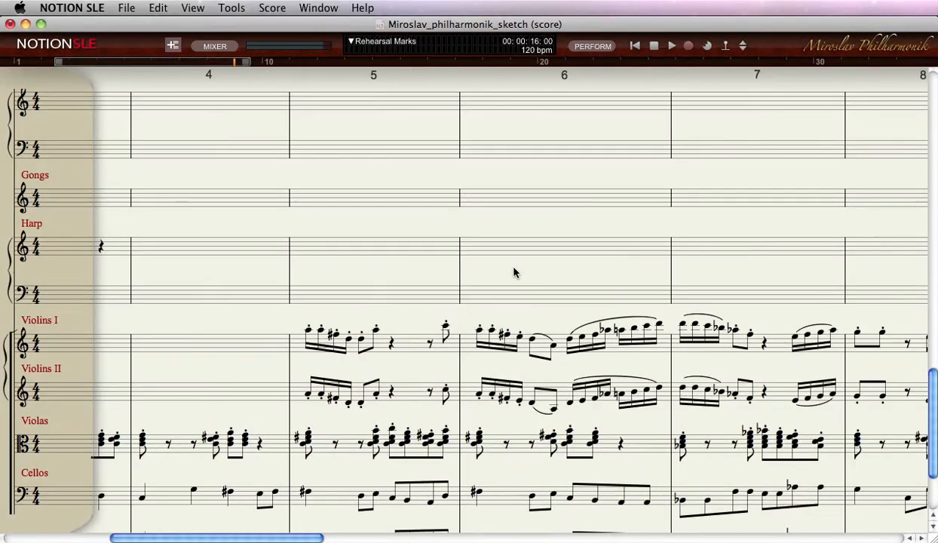
# Enter the bar 5 harp glissando notes and set the Harp Tuning pedal marking with a sharp.
pyautogui.click(299, 263)
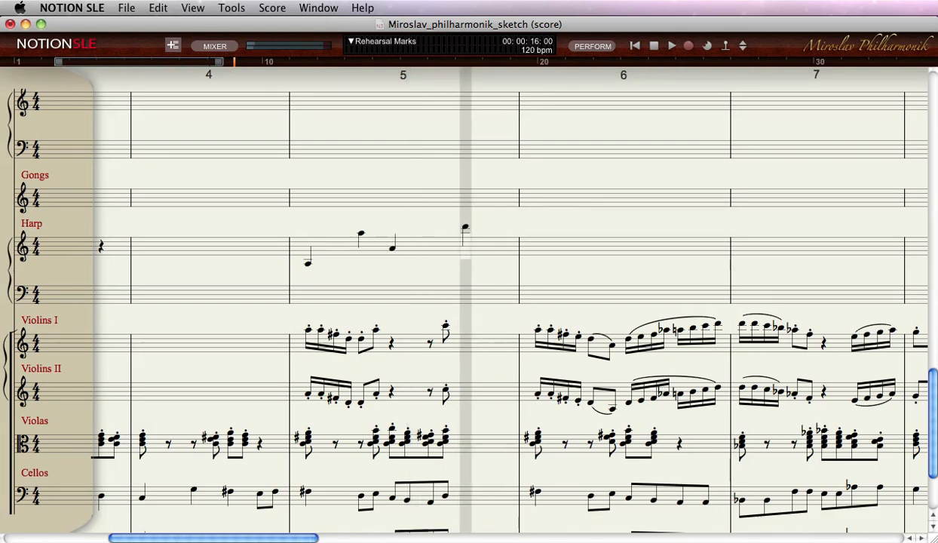
pyautogui.hscroll(3)
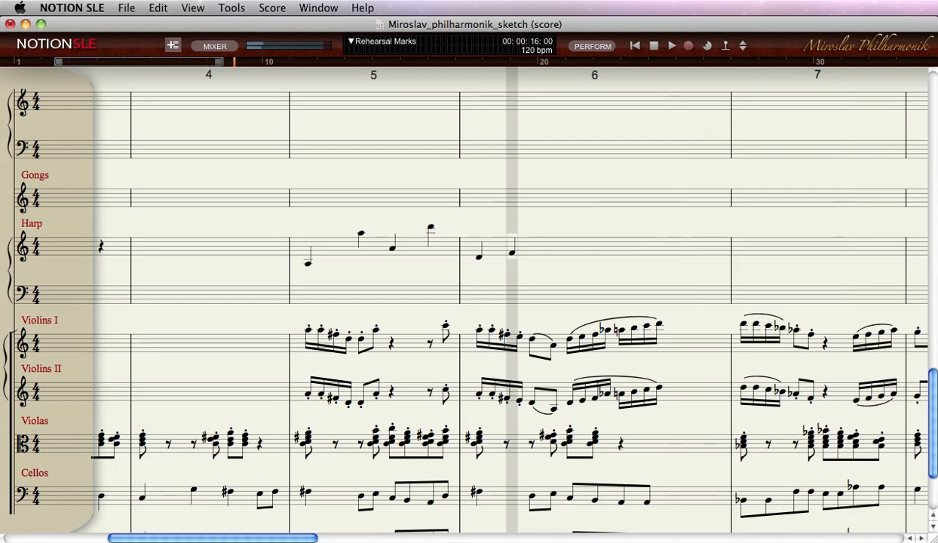
pyautogui.hscroll(3)
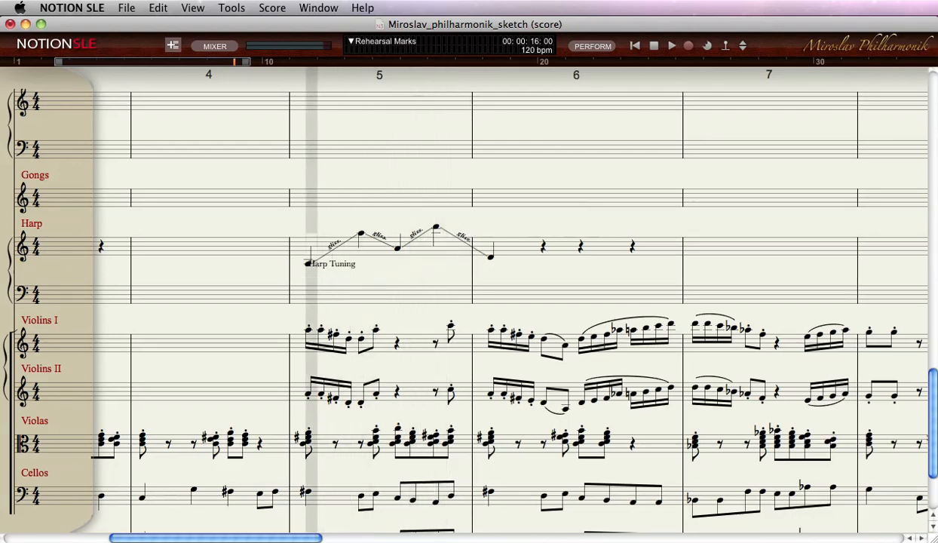
pyautogui.doubleClick(328, 262)
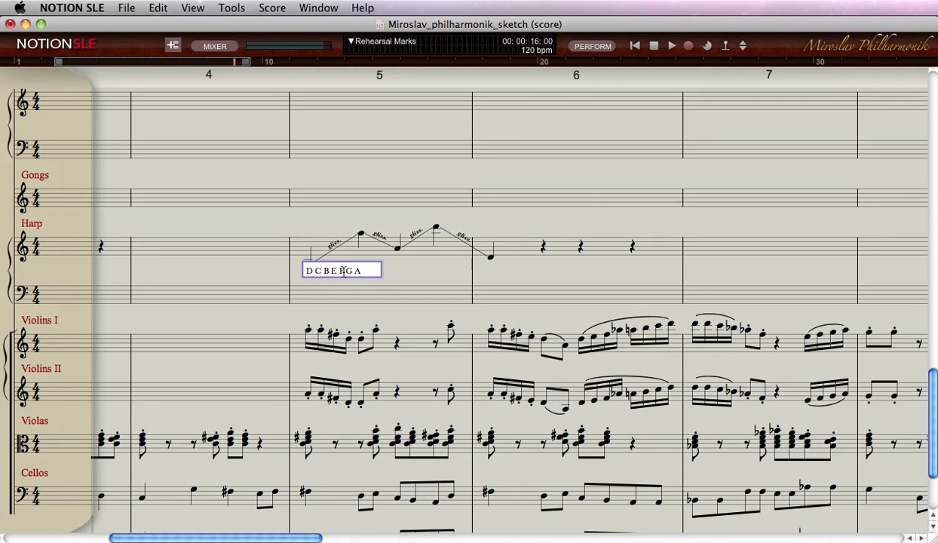
pyautogui.write('#')
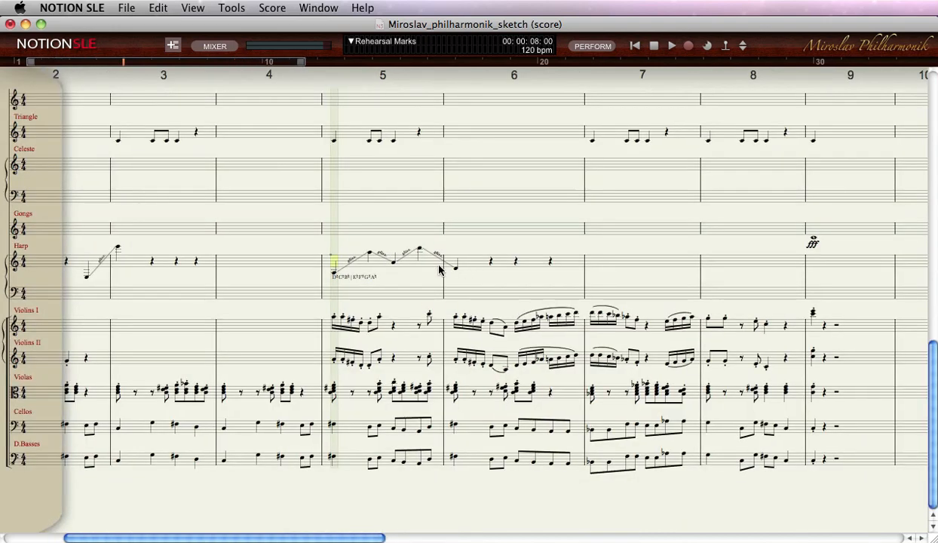
pyautogui.hscroll(-3)
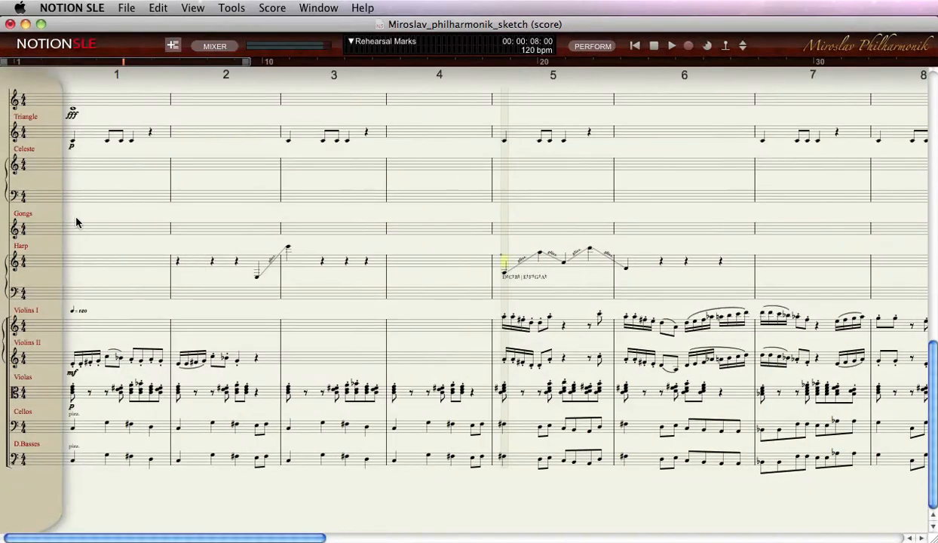
pyautogui.click(670, 45)
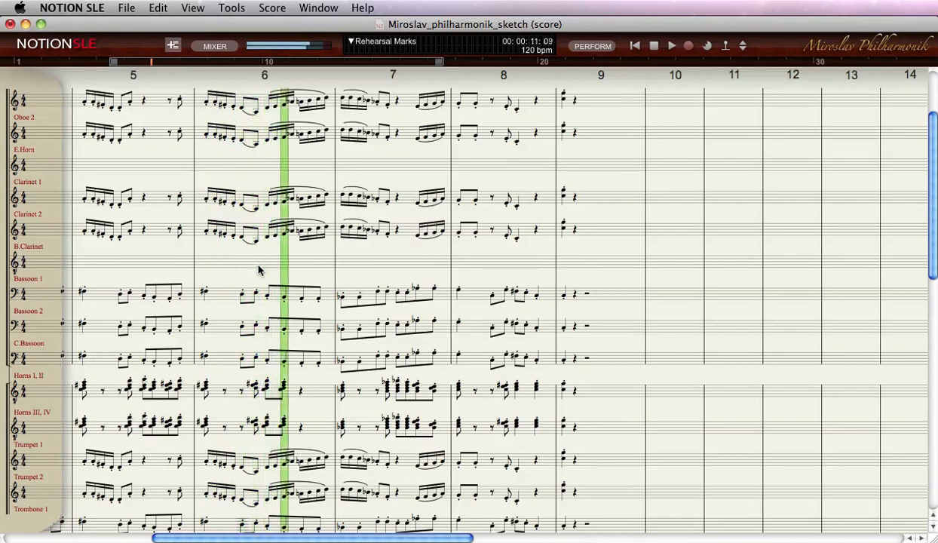
pyautogui.scroll(-3)
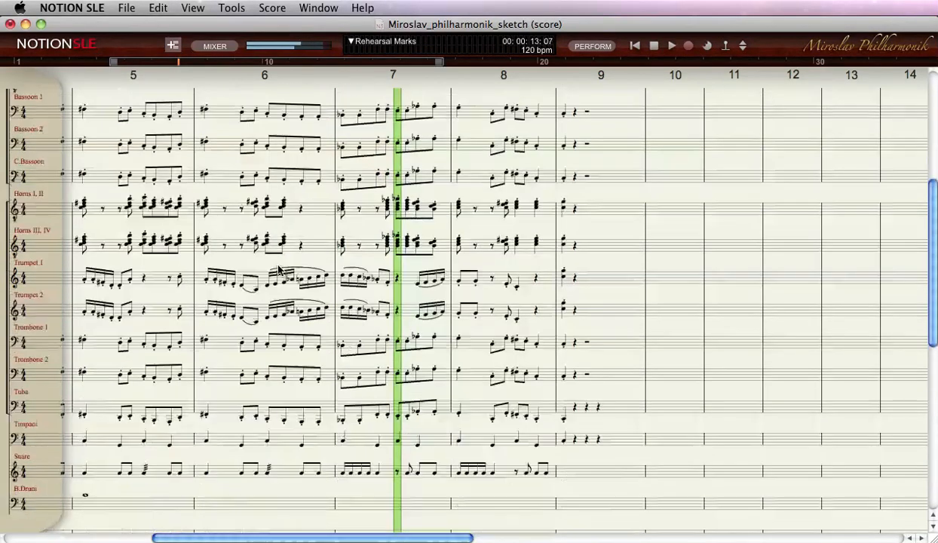
pyautogui.scroll(-3)
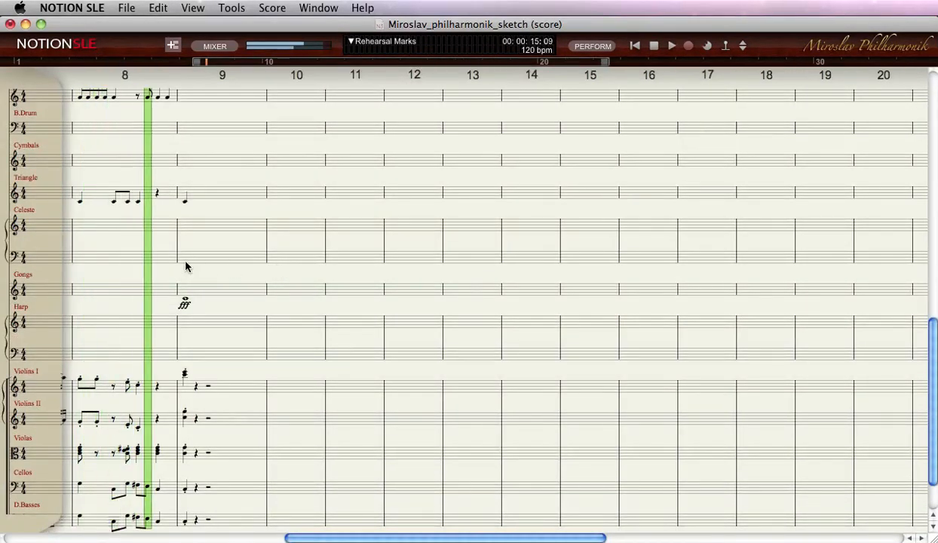
pyautogui.click(670, 45)
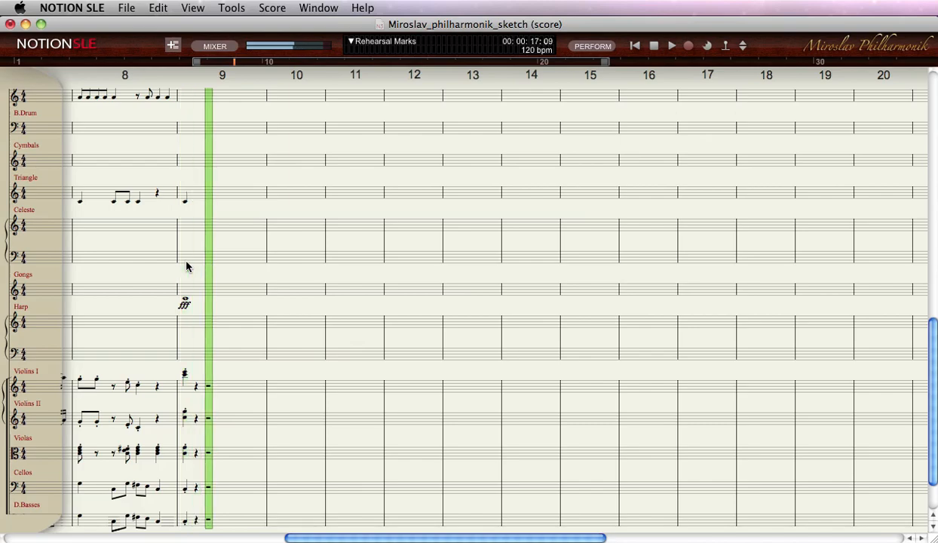
pyautogui.click(669, 45)
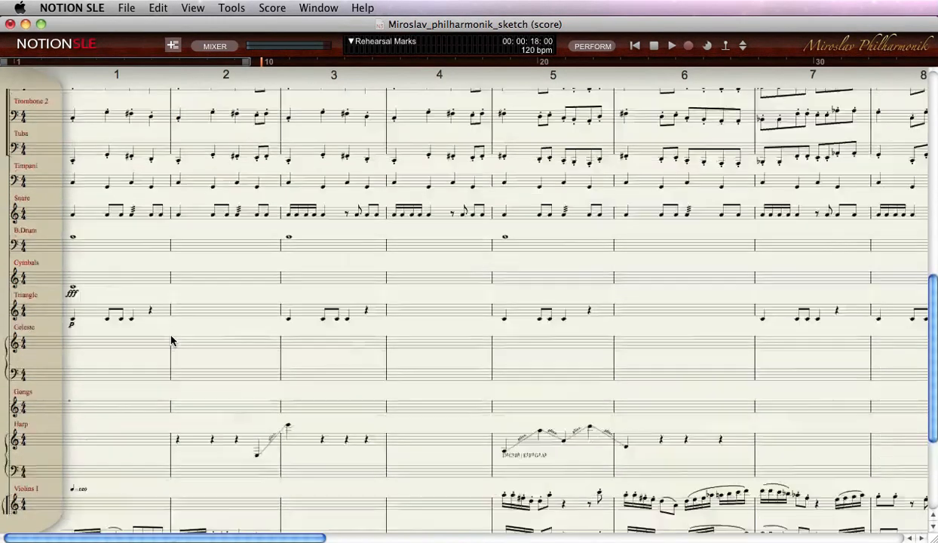
pyautogui.scroll(-3)
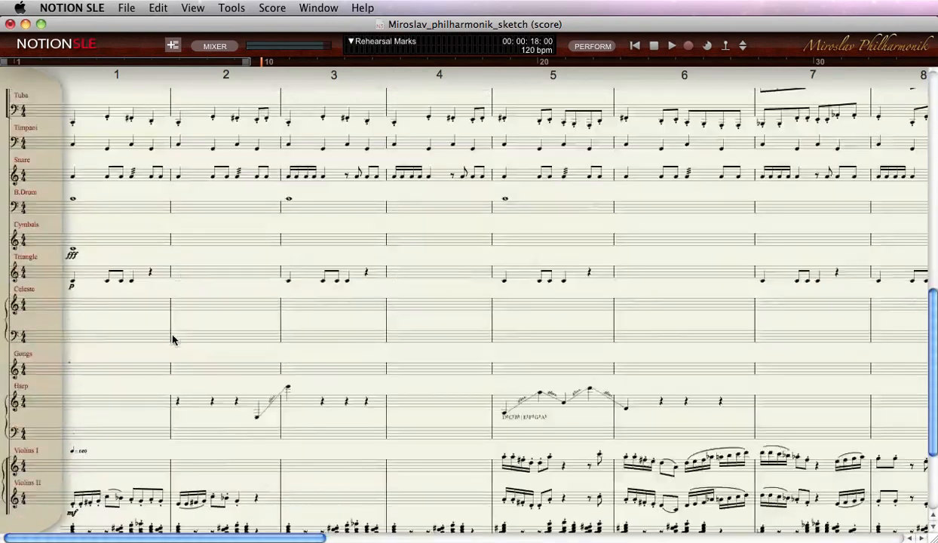
pyautogui.scroll(-3)
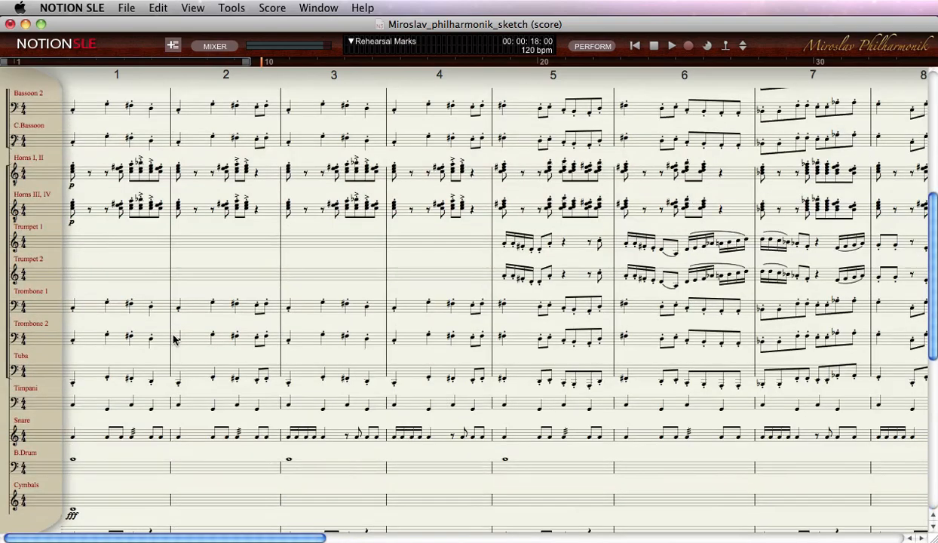
pyautogui.scroll(3)
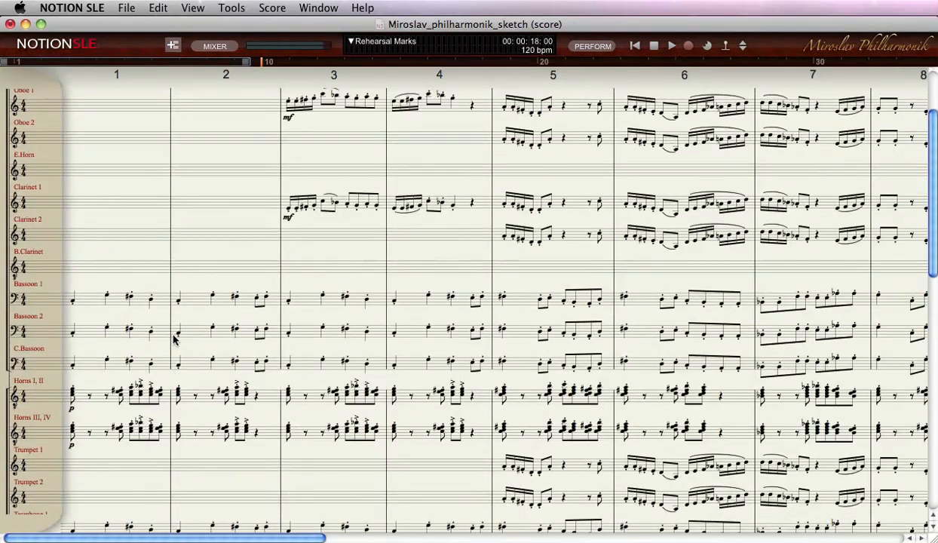
pyautogui.scroll(3)
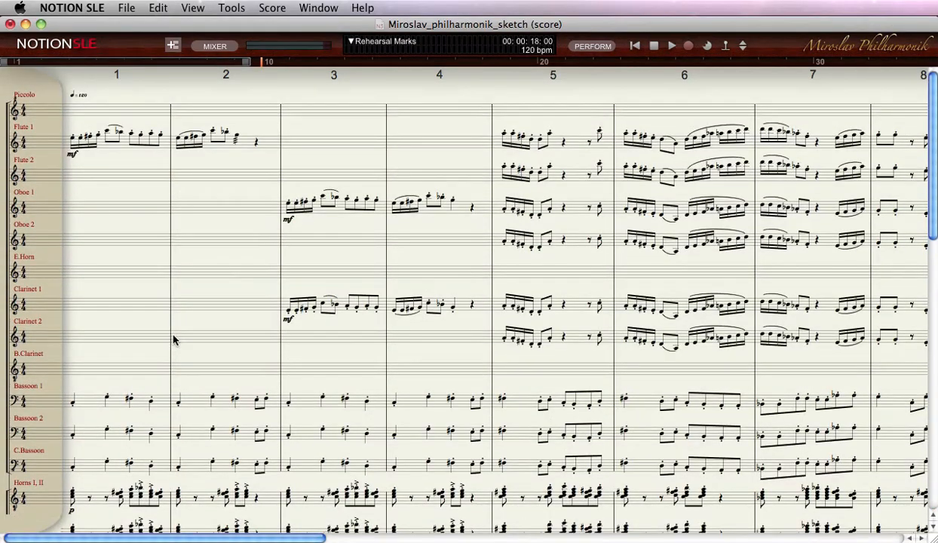
pyautogui.scroll(-3)
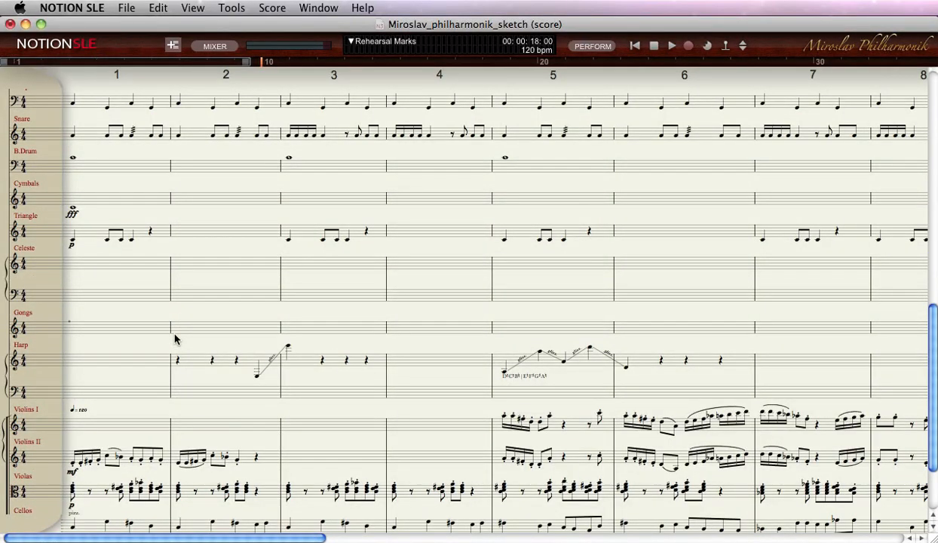
pyautogui.scroll(-3)
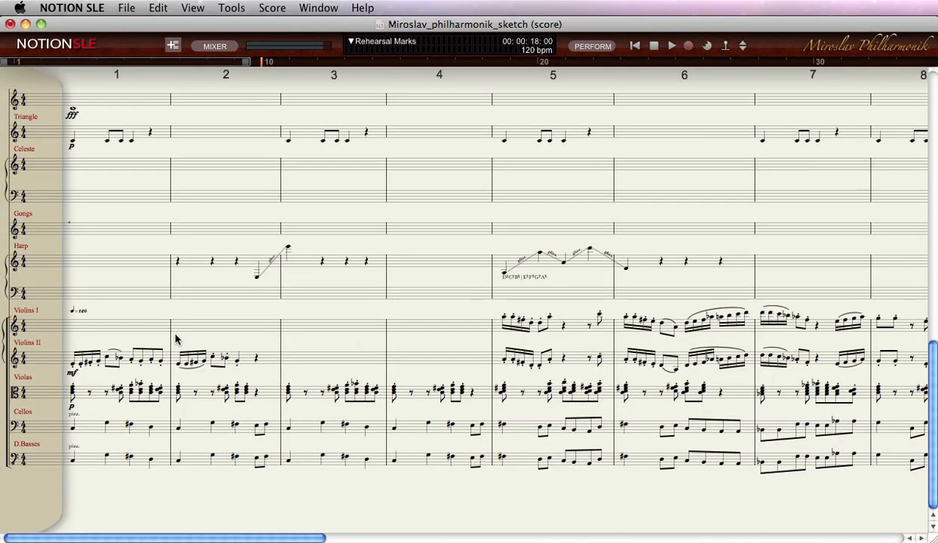